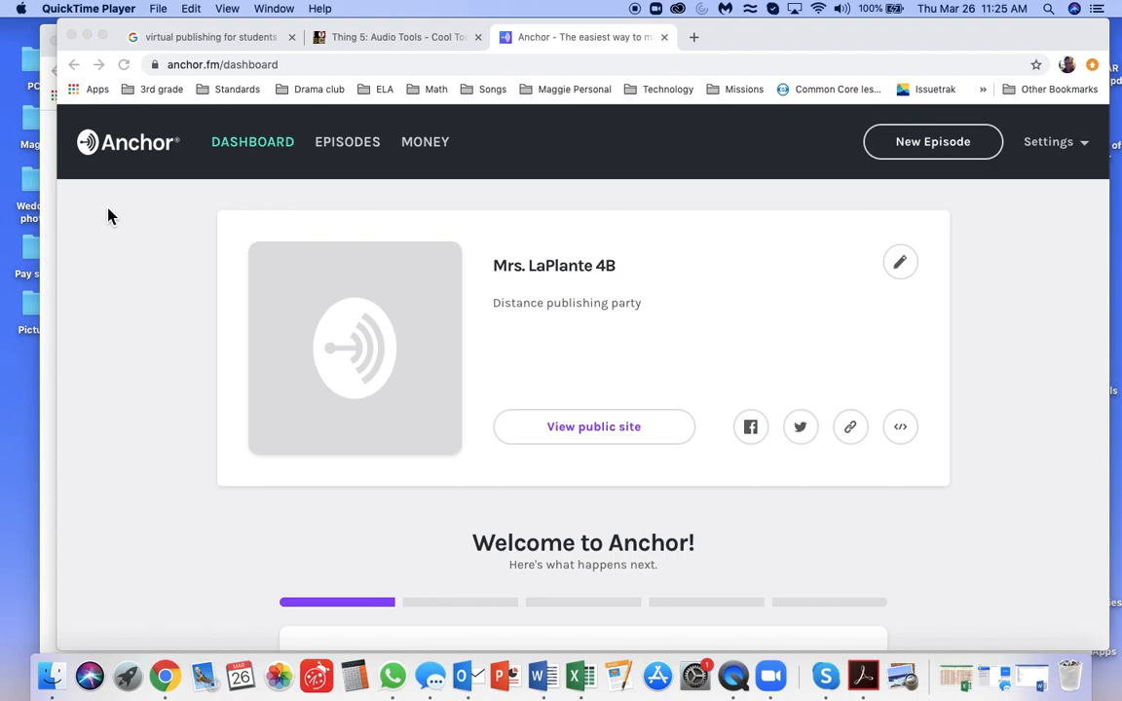
mouse_move(115, 214)
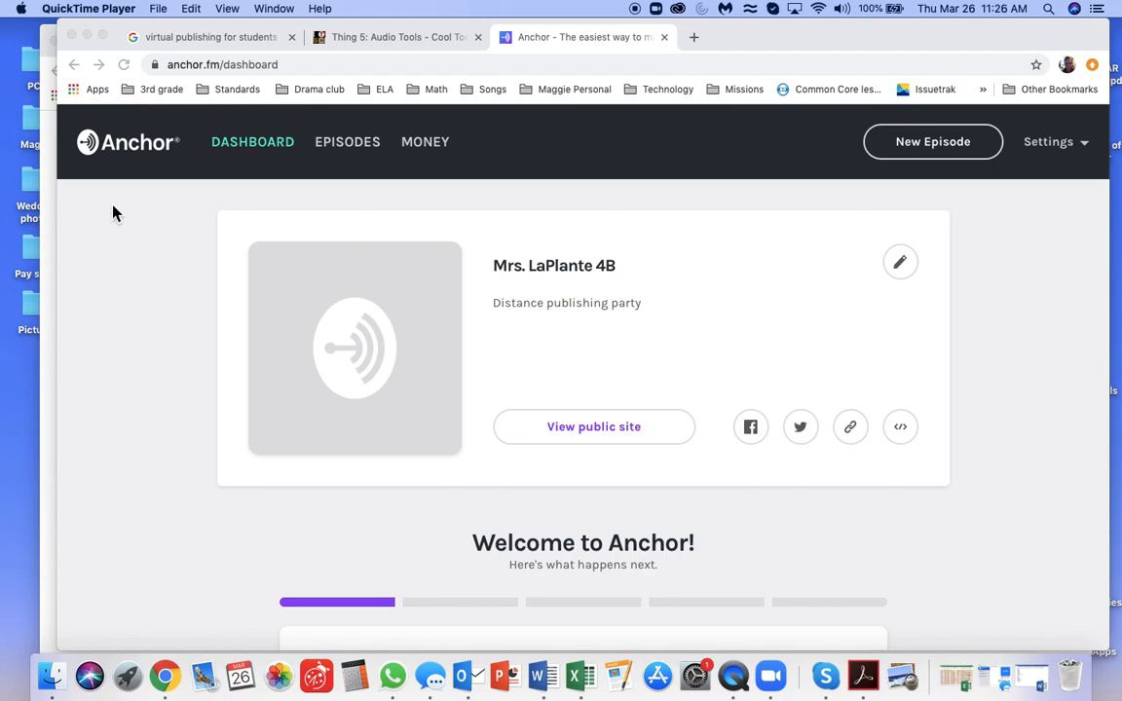
mouse_move(493, 263)
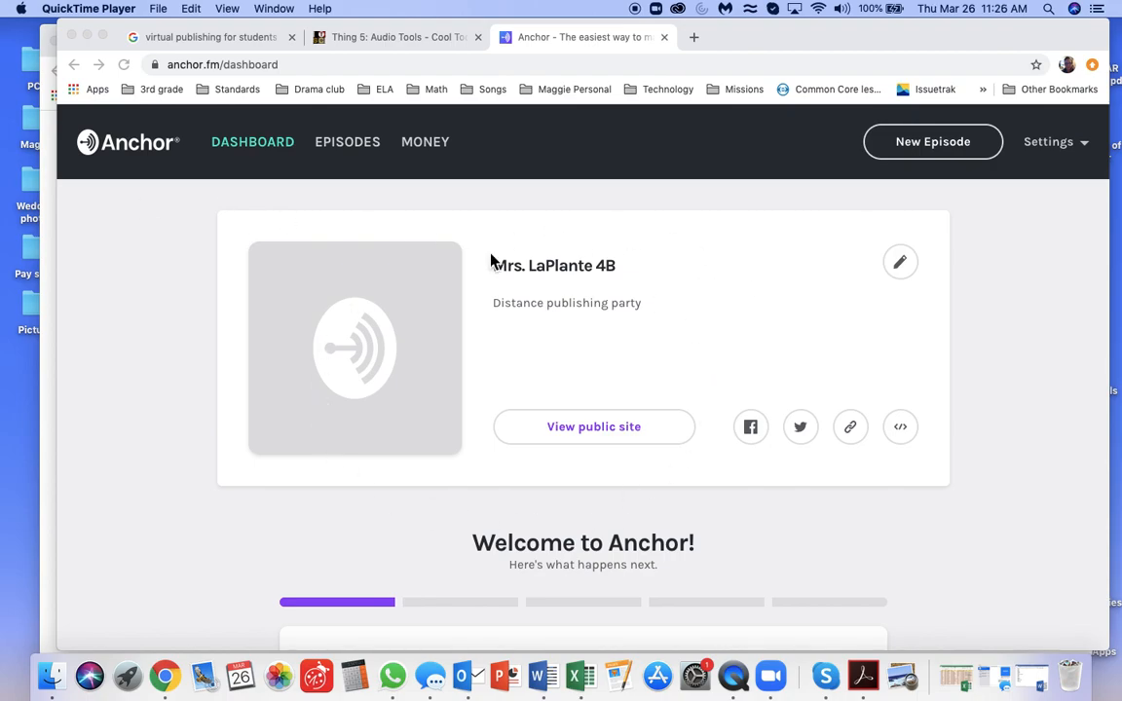
mouse_move(945, 178)
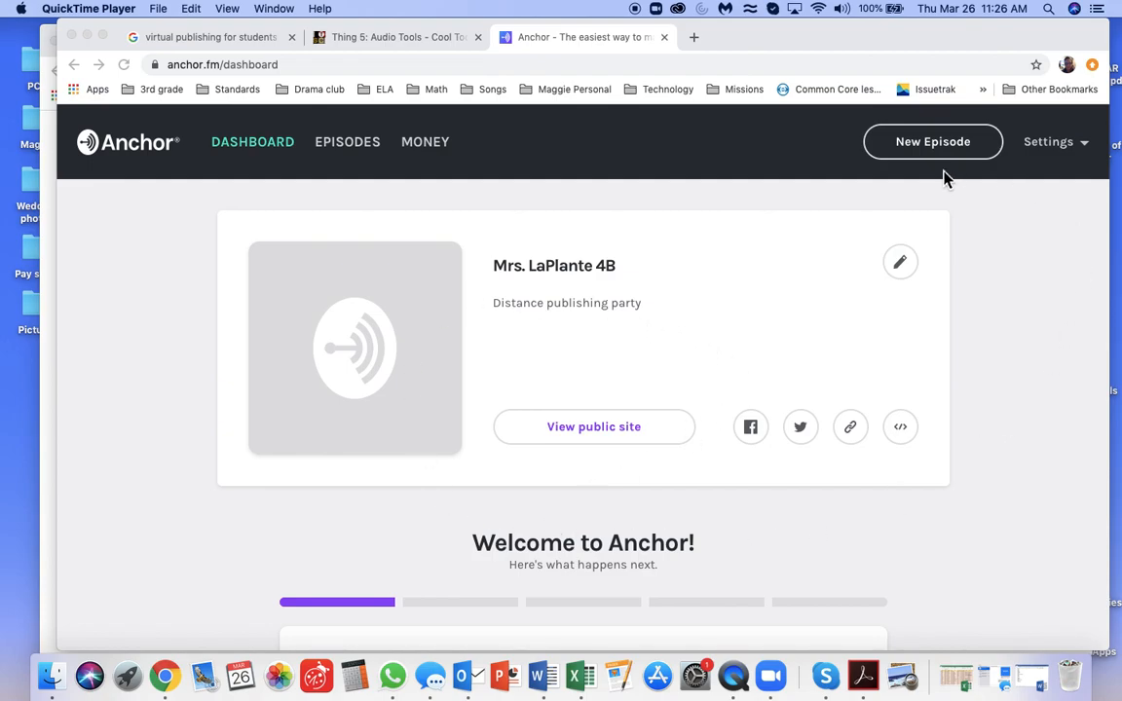
mouse_move(910, 156)
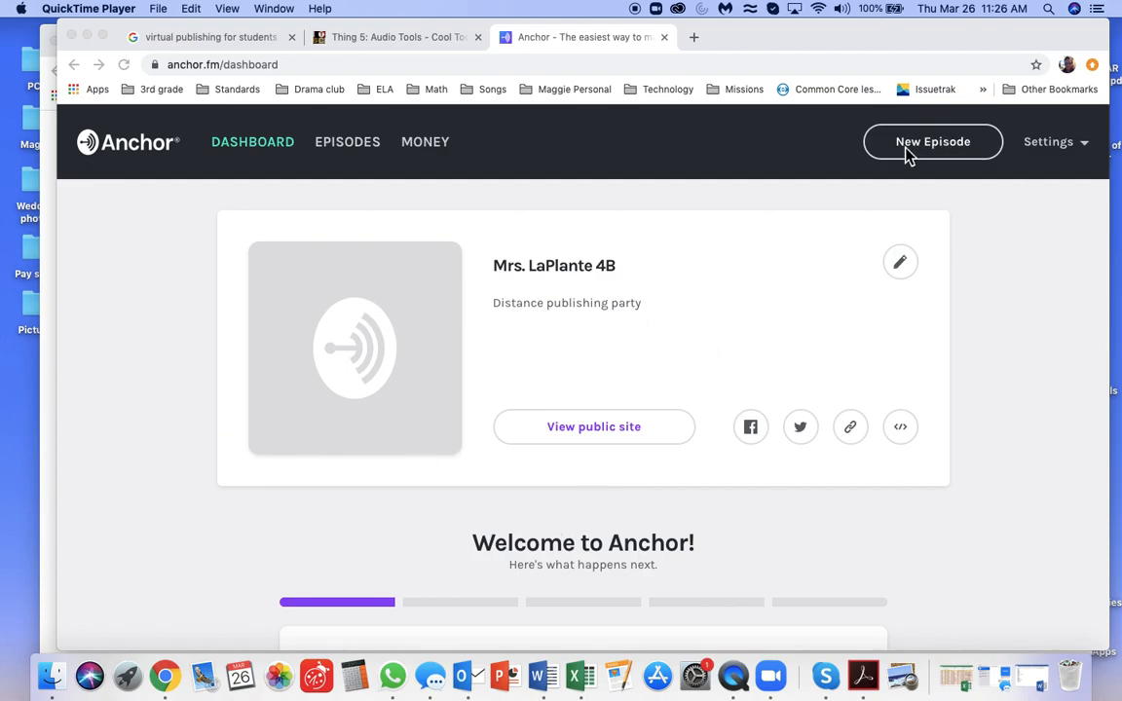
mouse_move(932, 148)
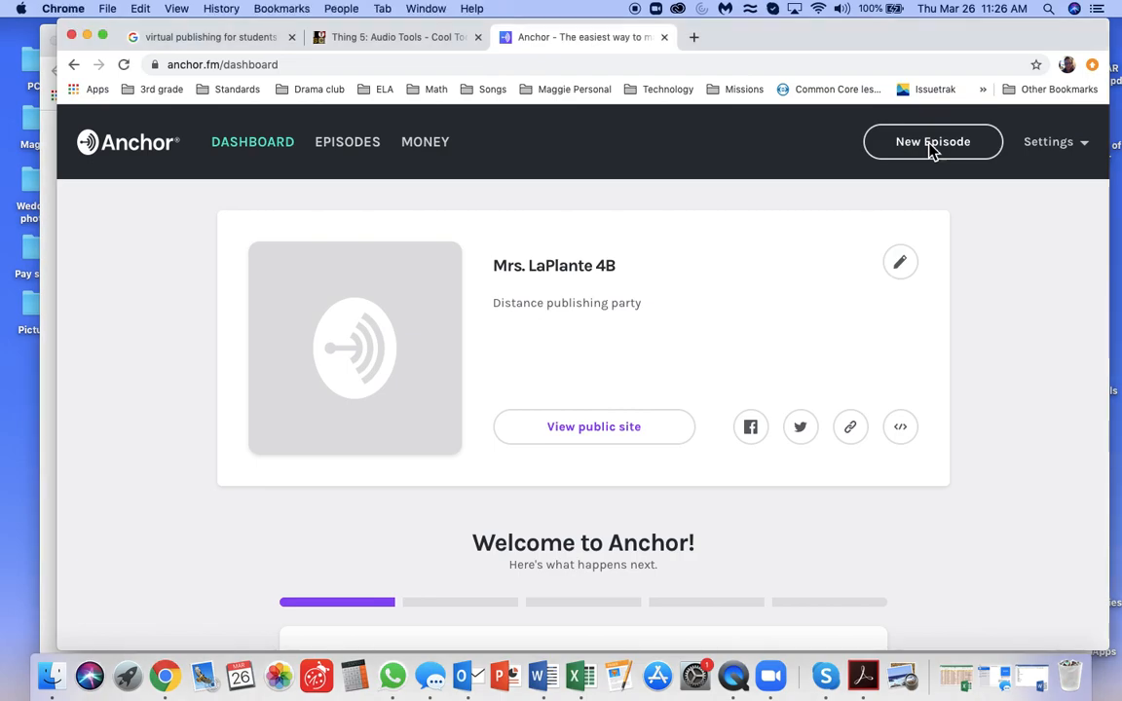
Create a new episode and start recording in the browser with the built-in microphone.
left_click(931, 142)
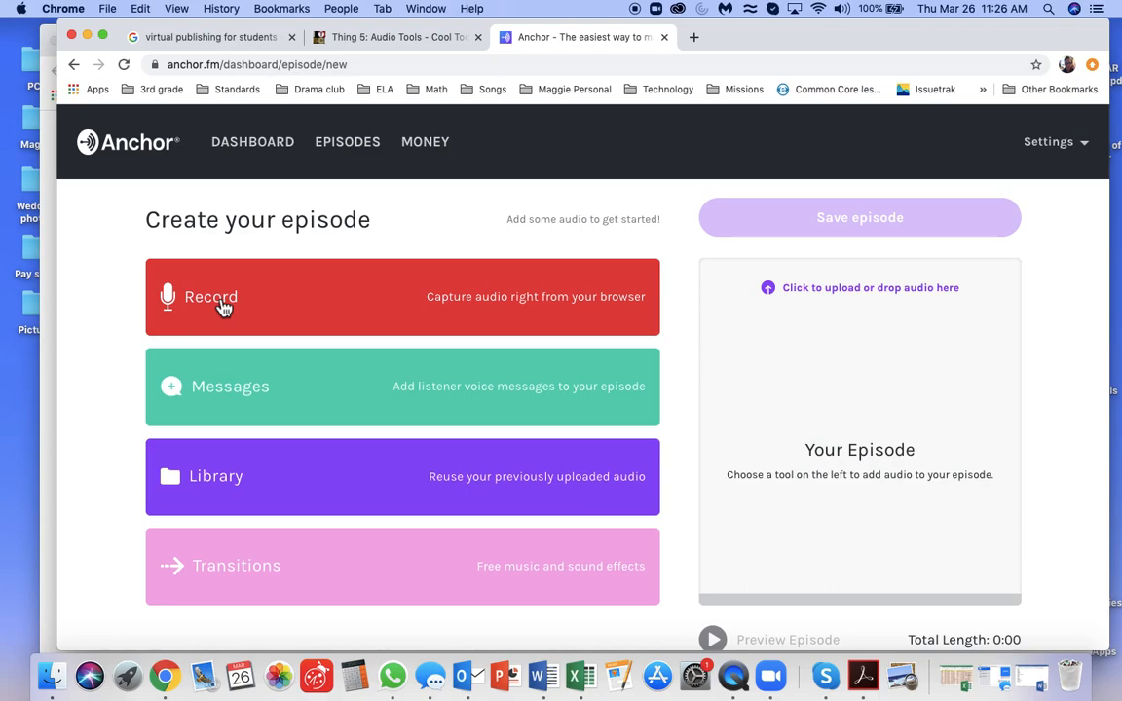
left_click(224, 297)
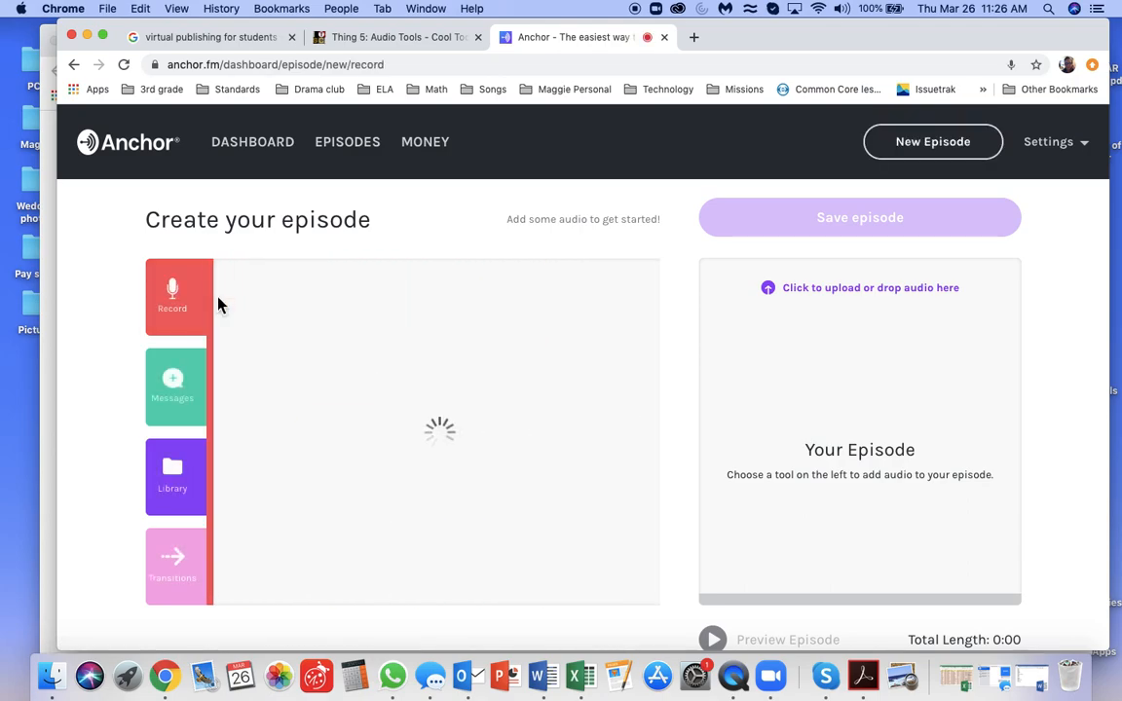
left_click(173, 297)
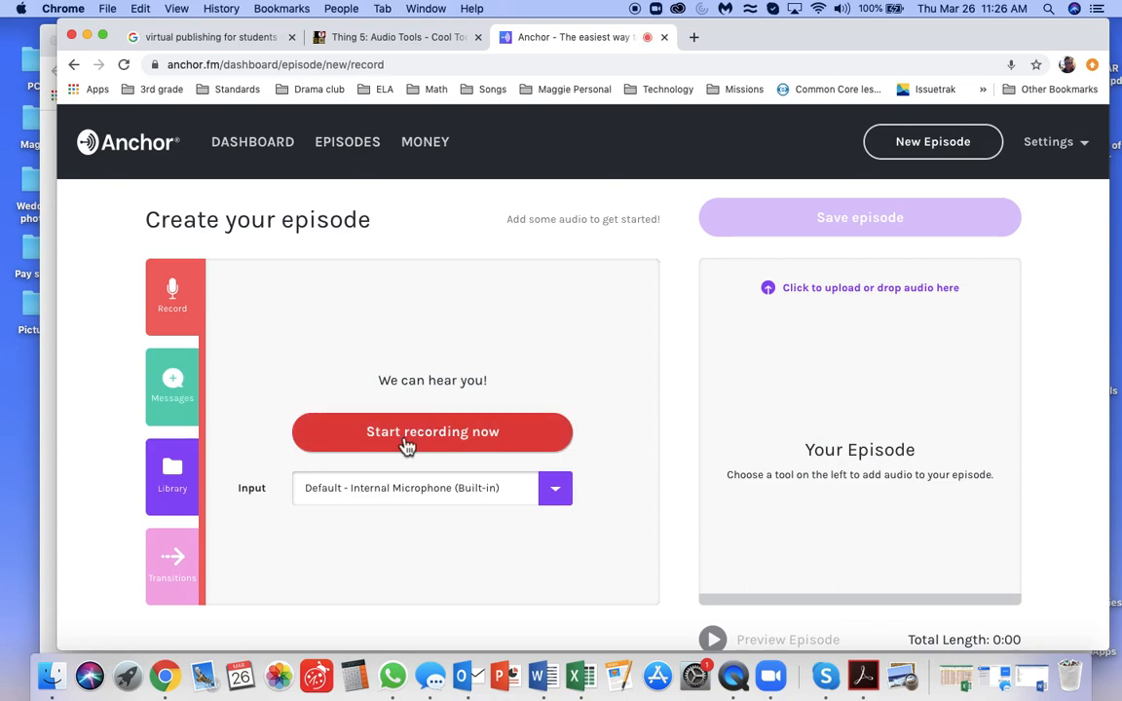
mouse_move(434, 438)
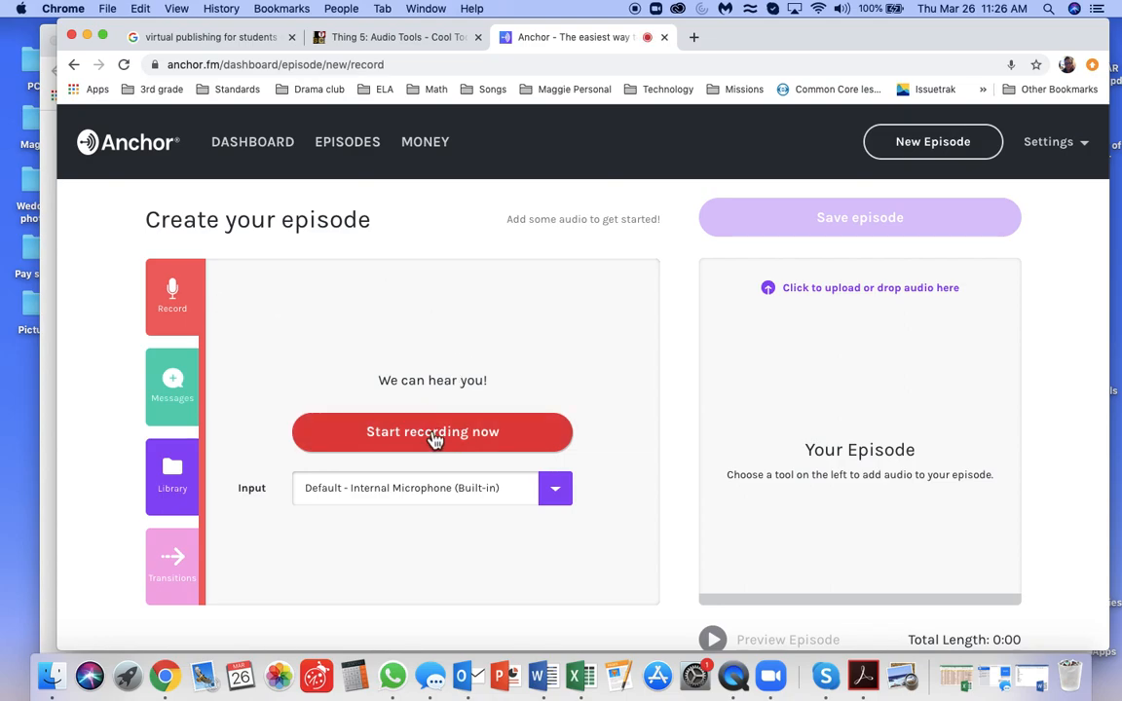
left_click(433, 431)
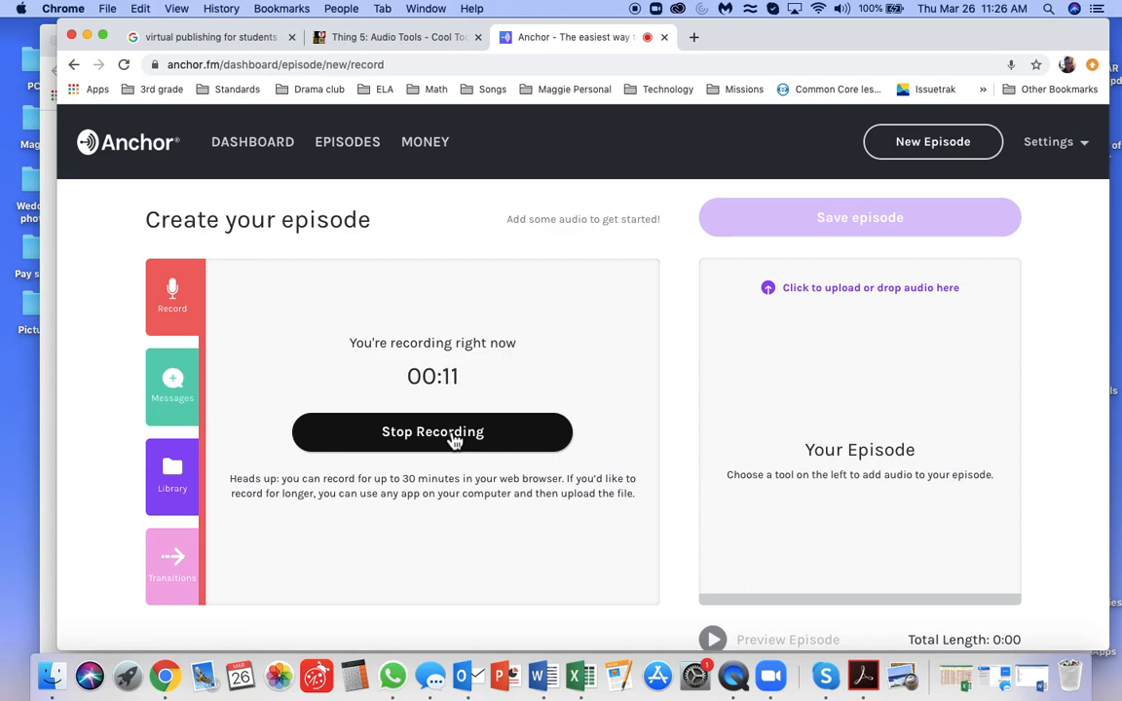
Stop recording so the 12-second clip saves to the audio library.
left_click(172, 477)
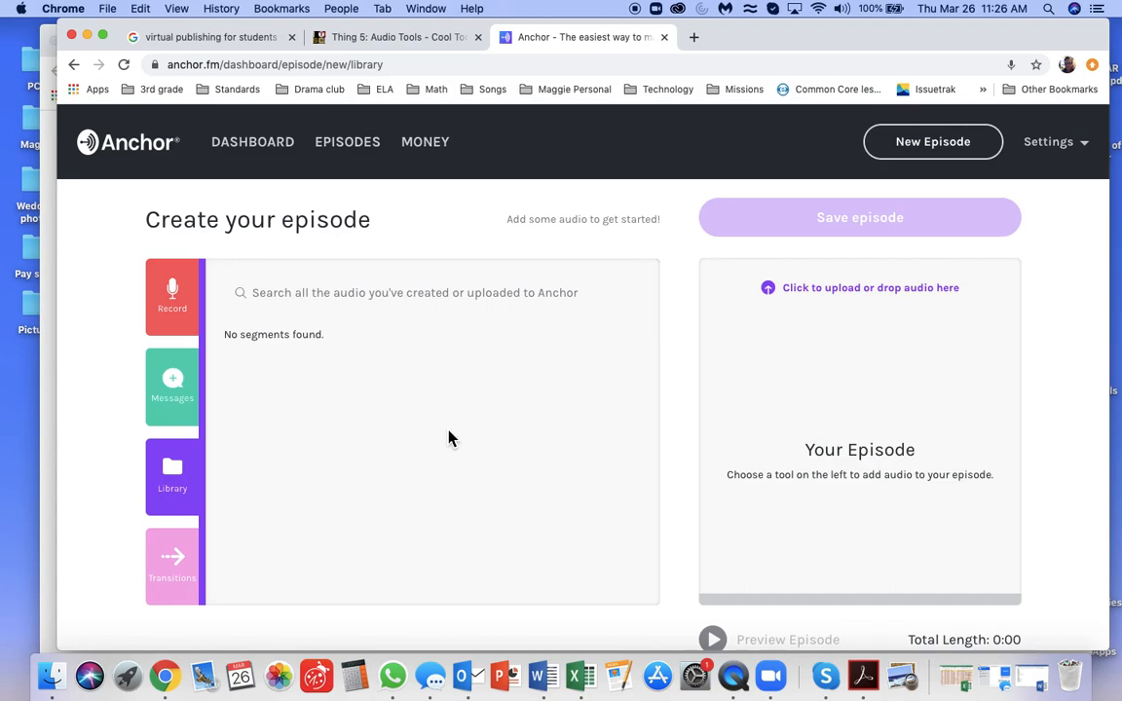
mouse_move(202, 312)
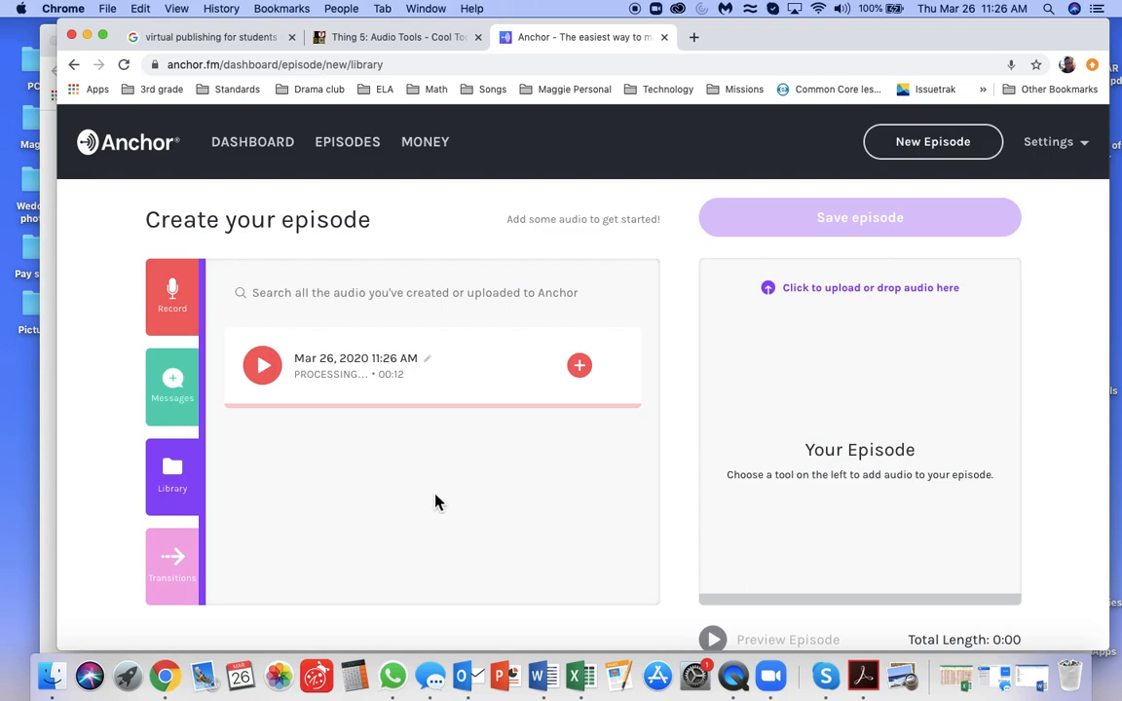
mouse_move(332, 393)
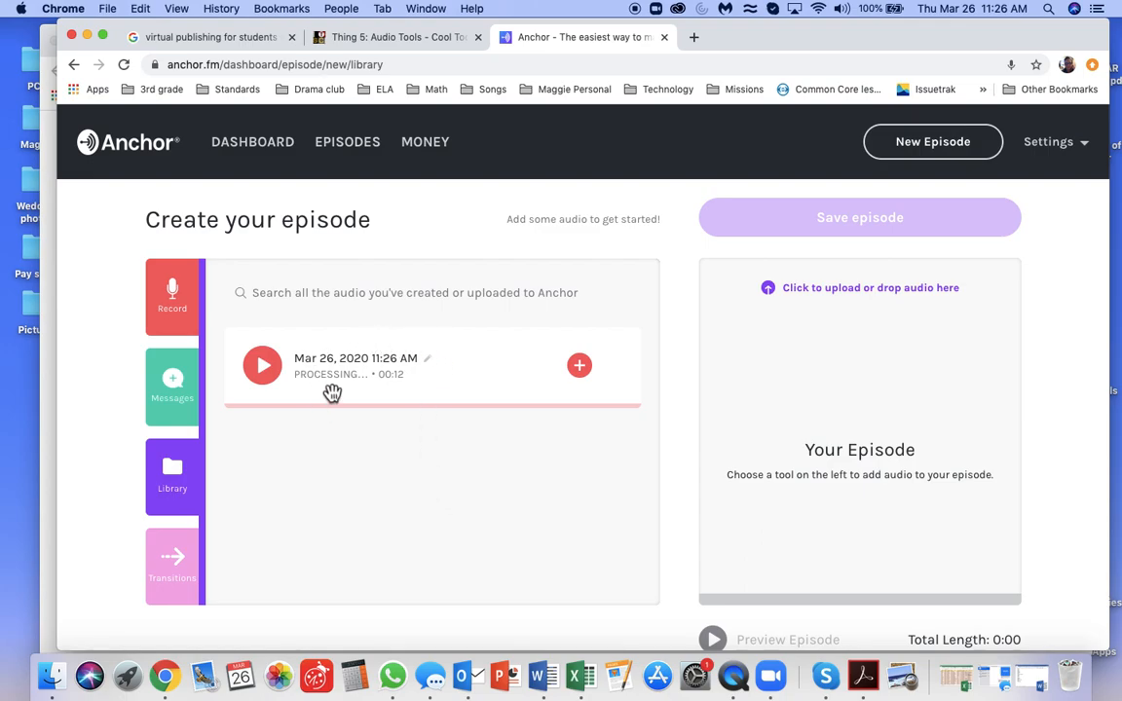
mouse_move(340, 400)
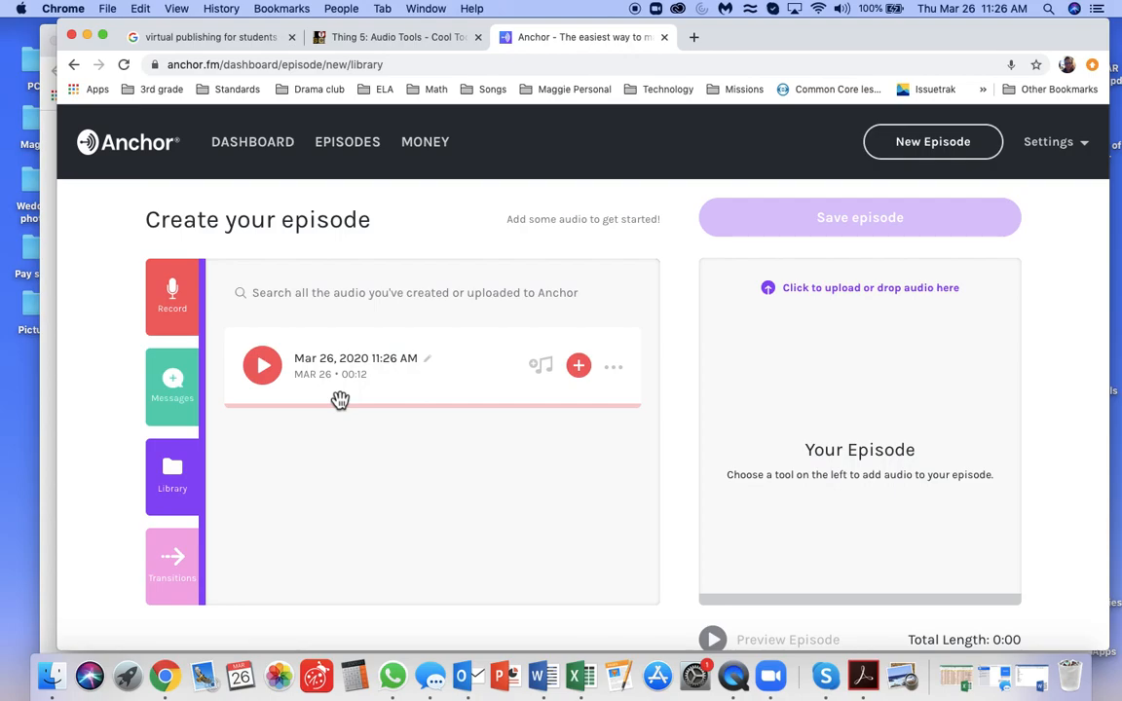
mouse_move(545, 432)
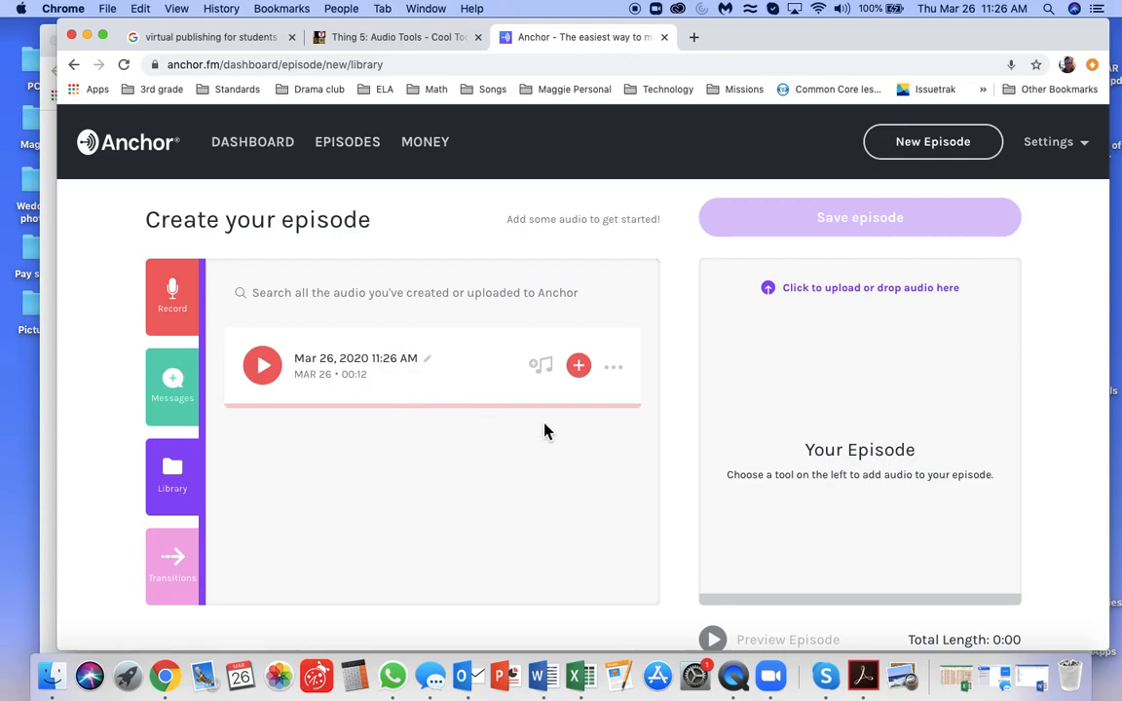
mouse_move(541, 365)
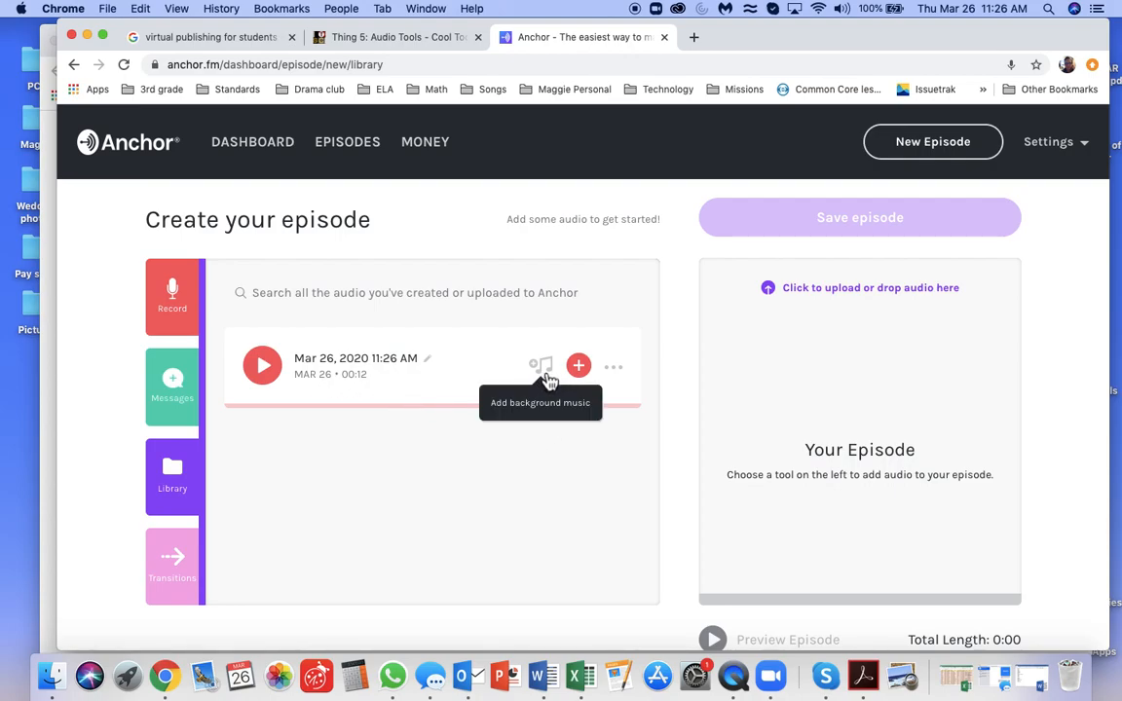
Browse Dramatic background music and preview Static City Drumline over the recording.
left_click(541, 365)
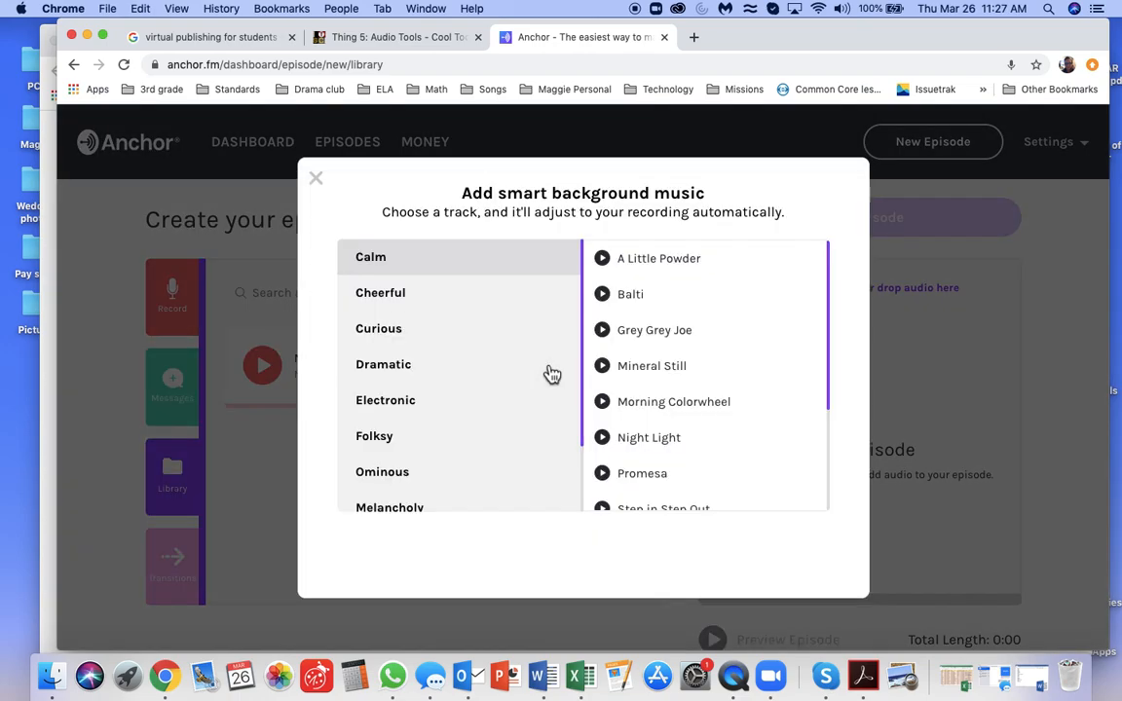
left_click(382, 364)
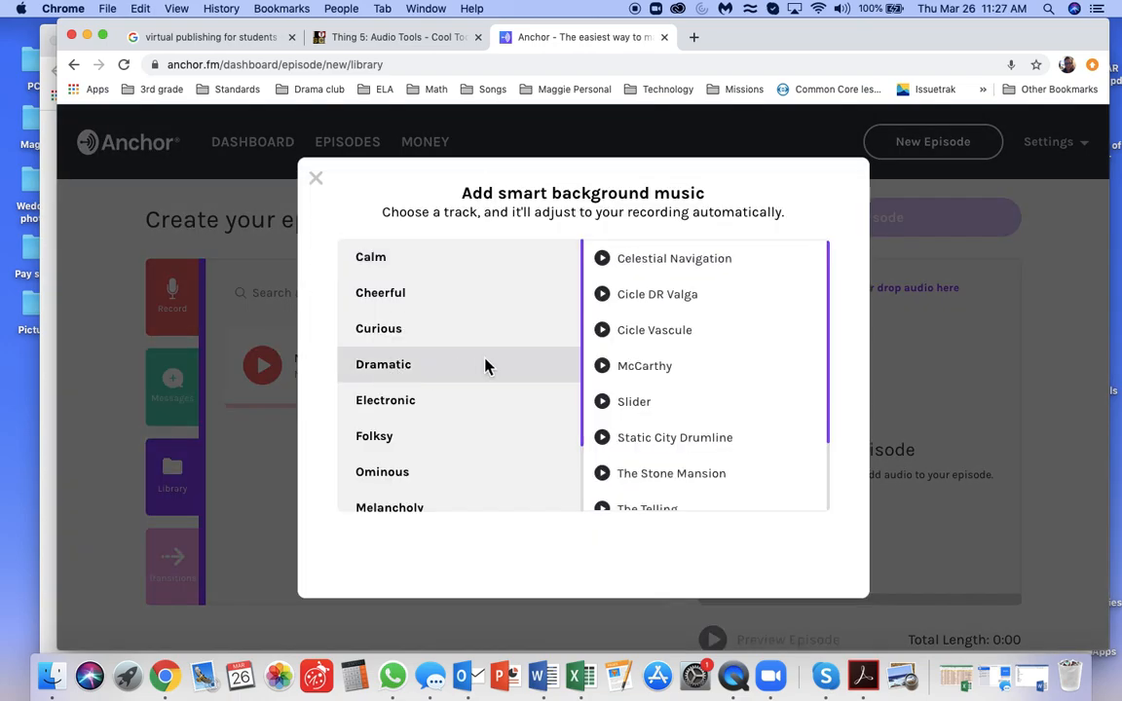
left_click(655, 329)
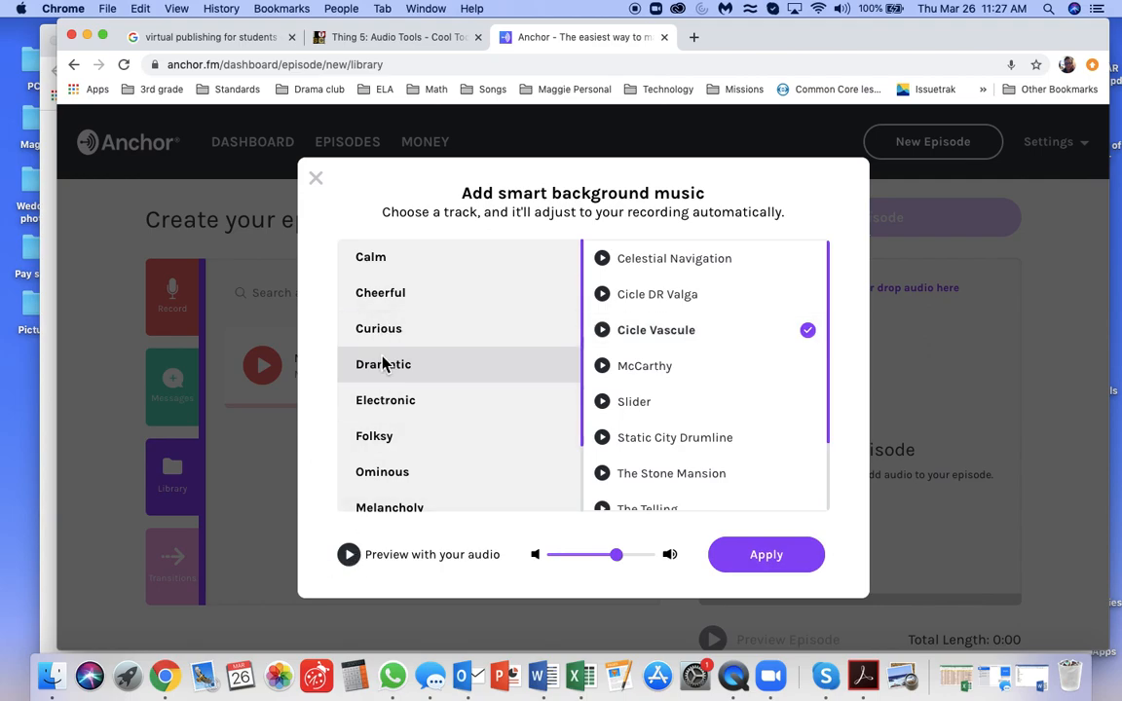
mouse_move(392, 378)
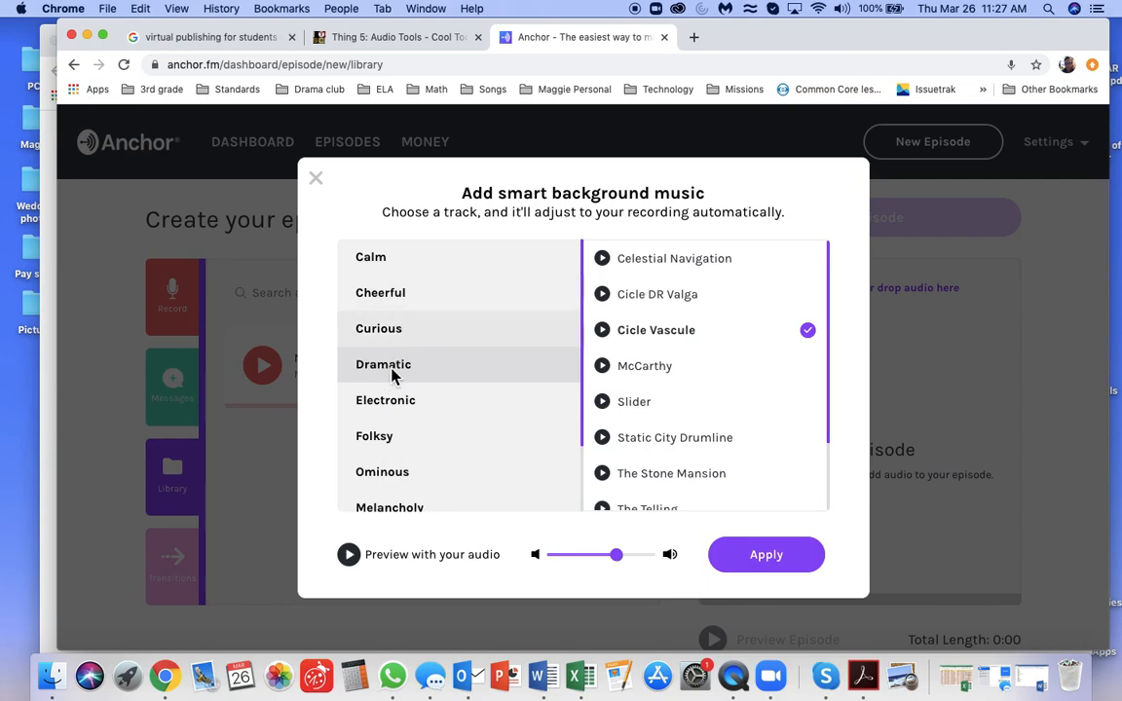
scroll("down", 3)
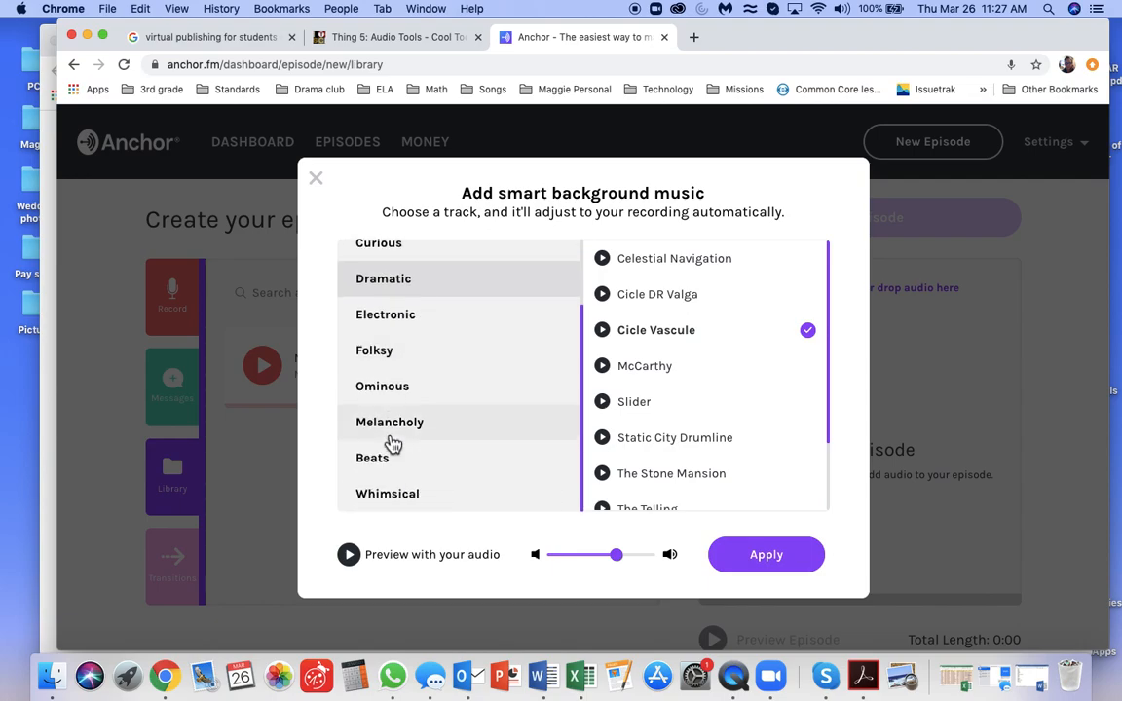
mouse_move(349, 554)
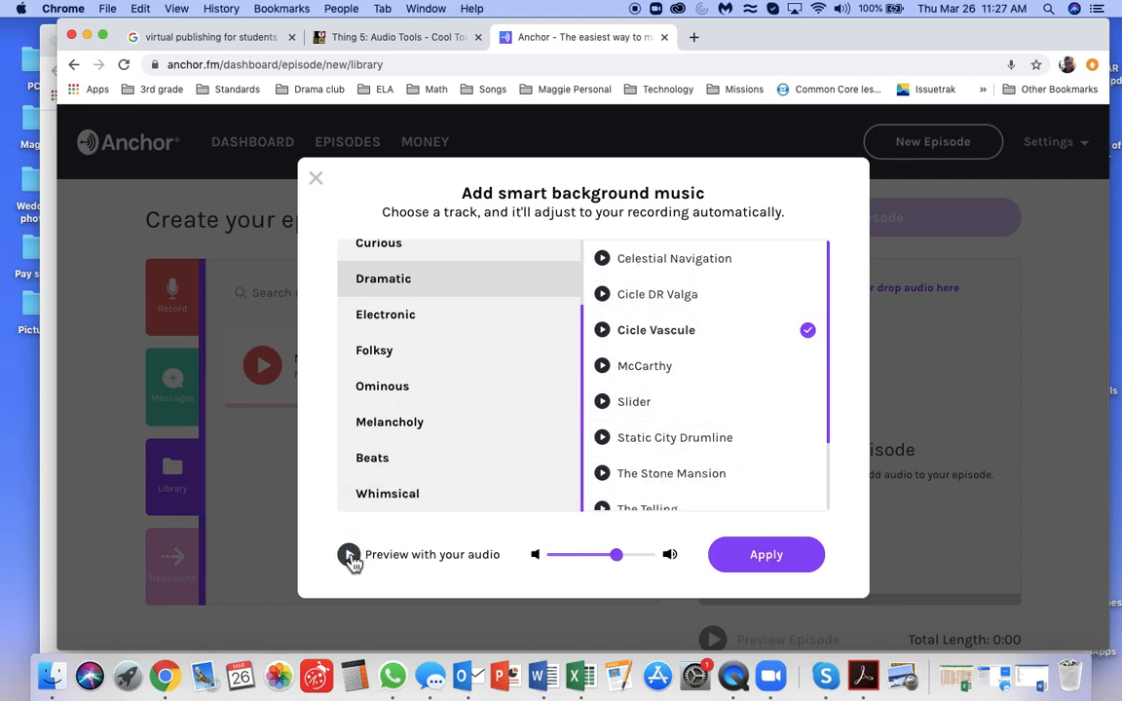
left_click(349, 554)
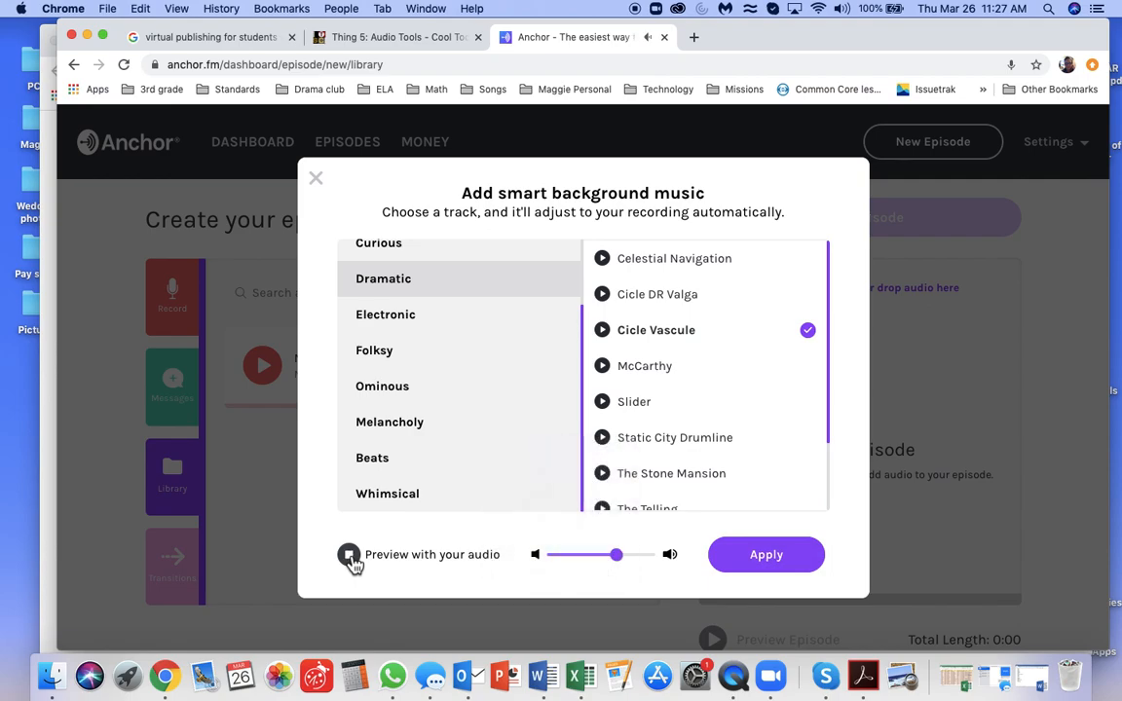
left_click(348, 554)
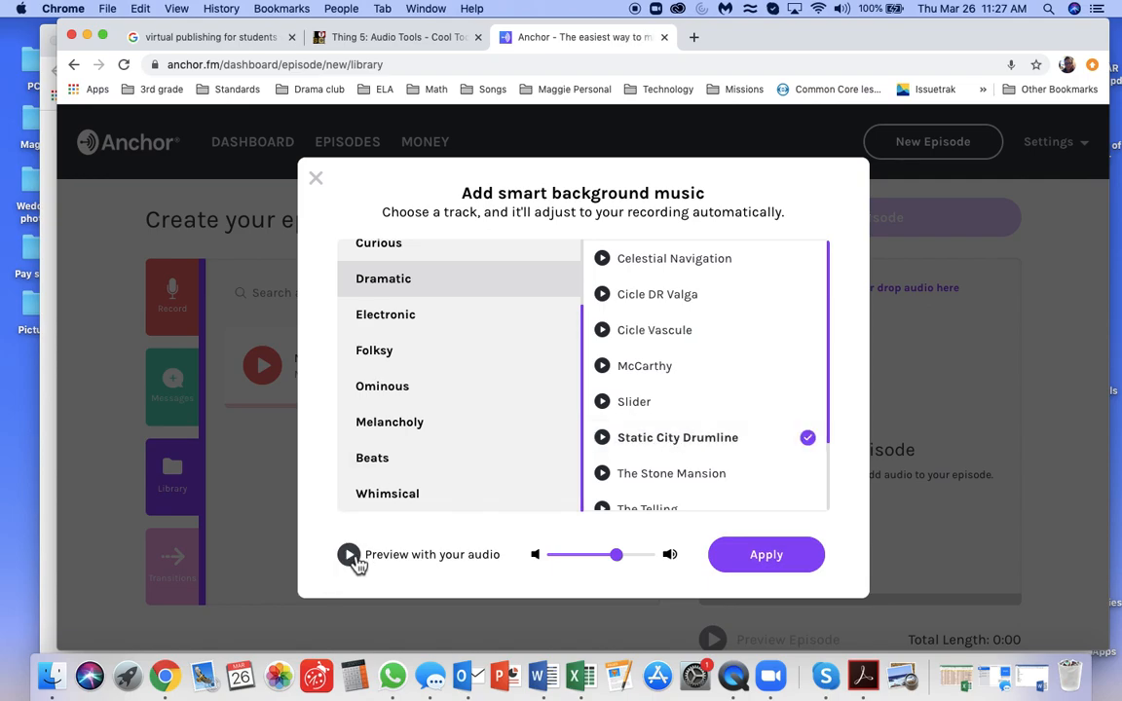
left_click(348, 554)
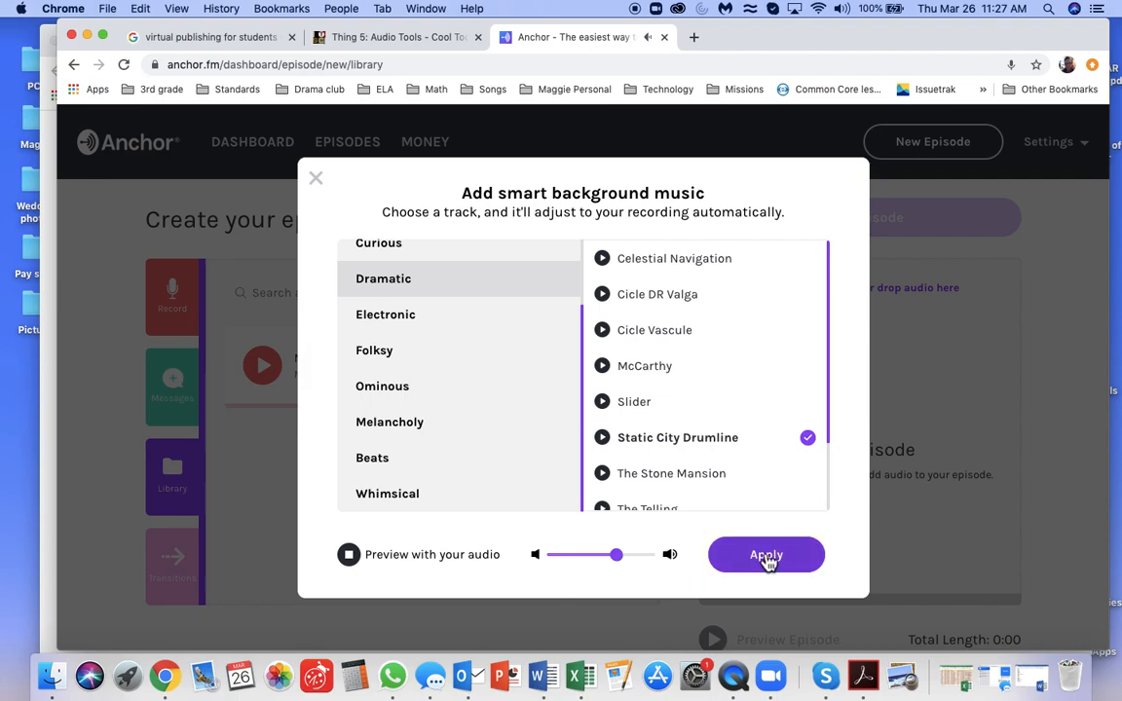
Apply Static City Drumline, producing a 20-second 11:27 AM clip with music.
left_click(765, 555)
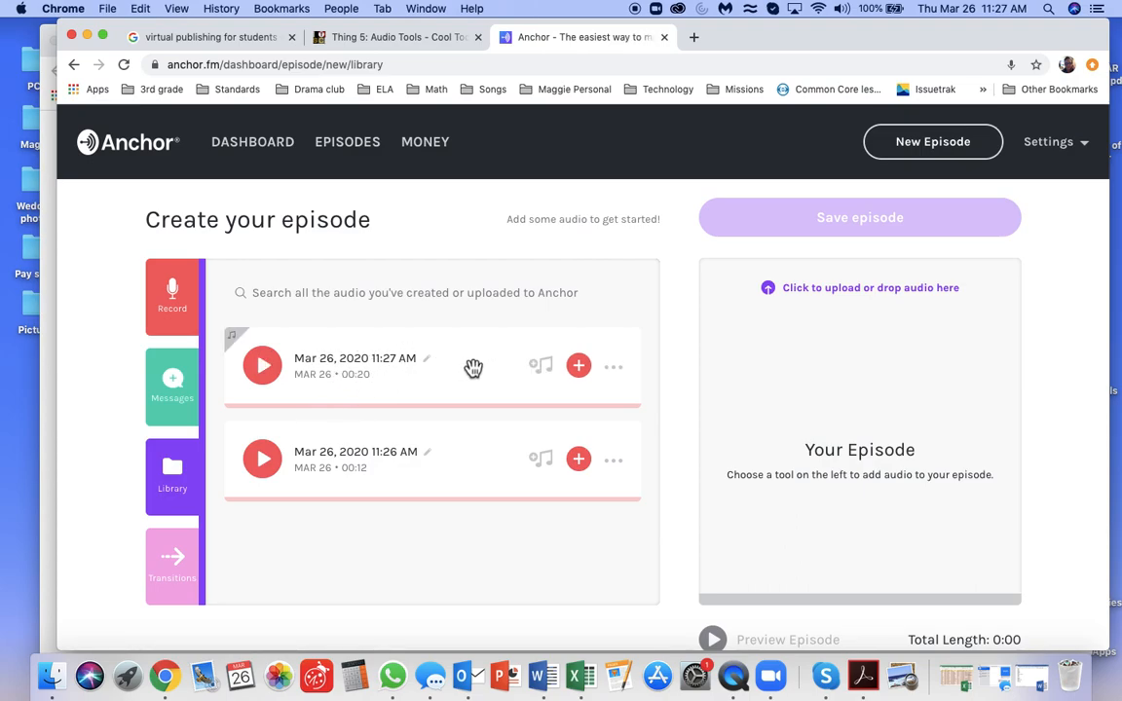
mouse_move(438, 373)
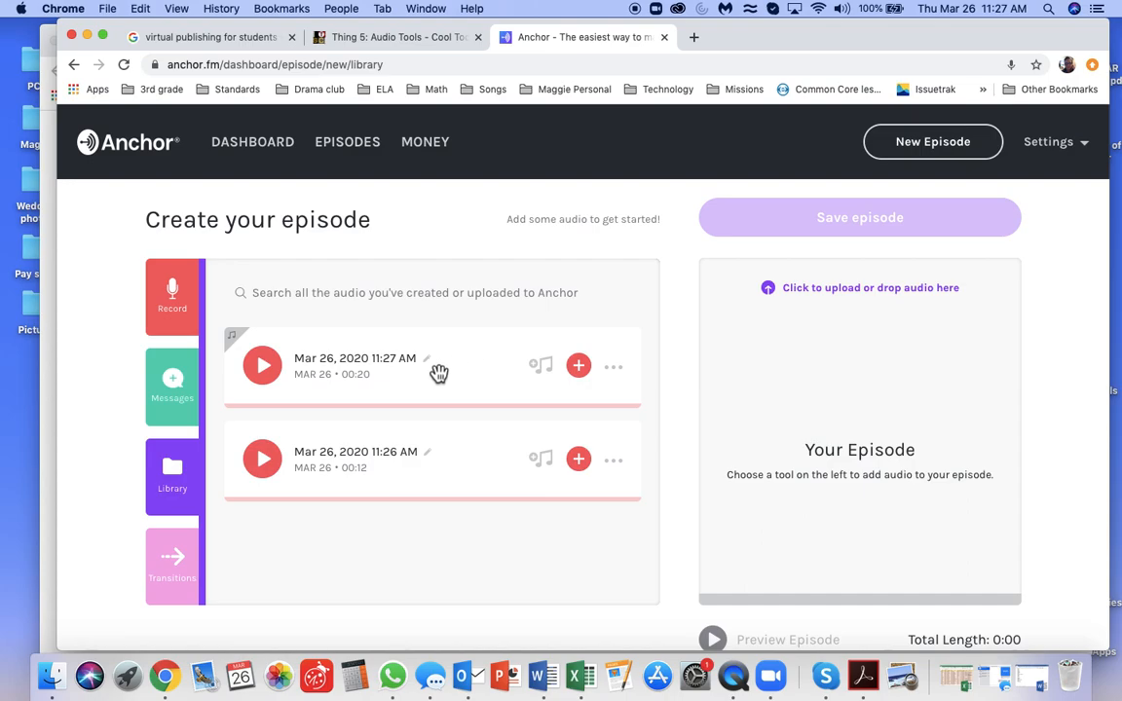
mouse_move(408, 369)
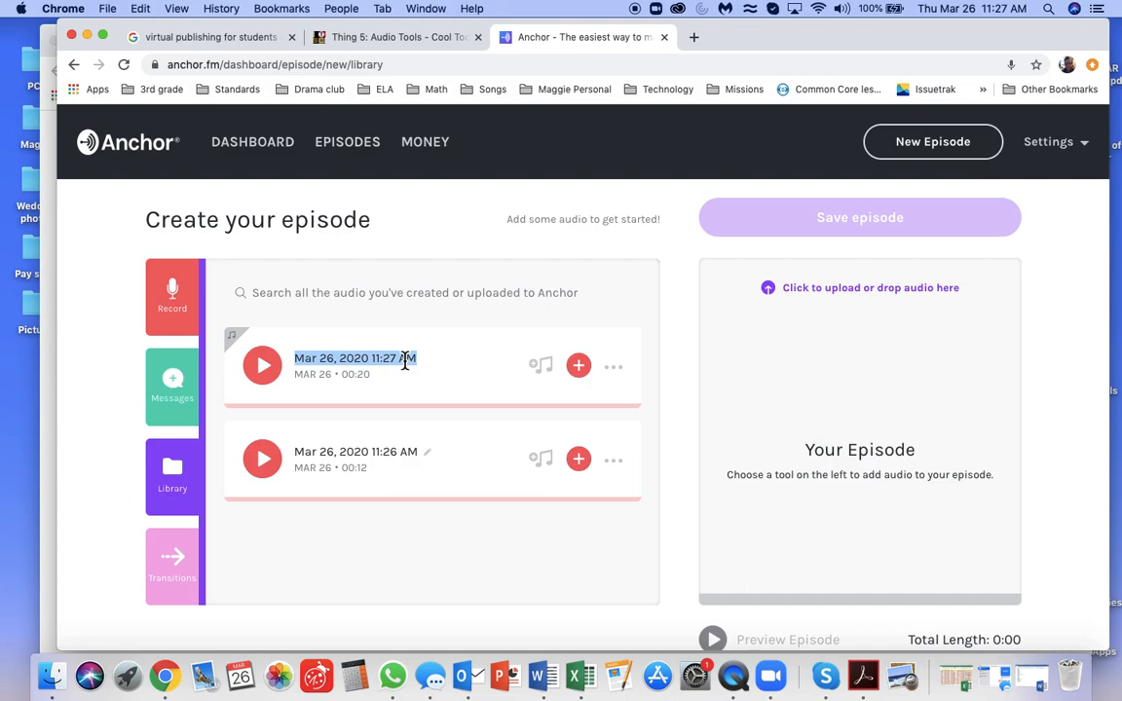
Retitle the 20-second music clip from its date stamp to the teacher's example name.
type("Mrs. LaP")
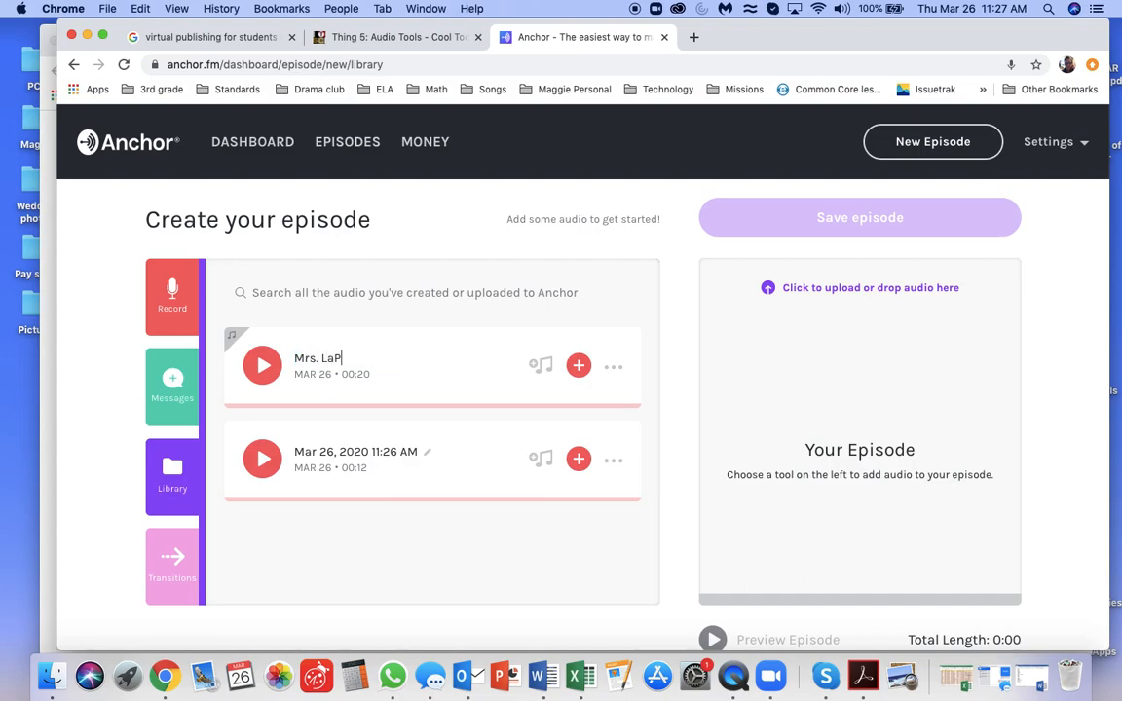
type("lante")
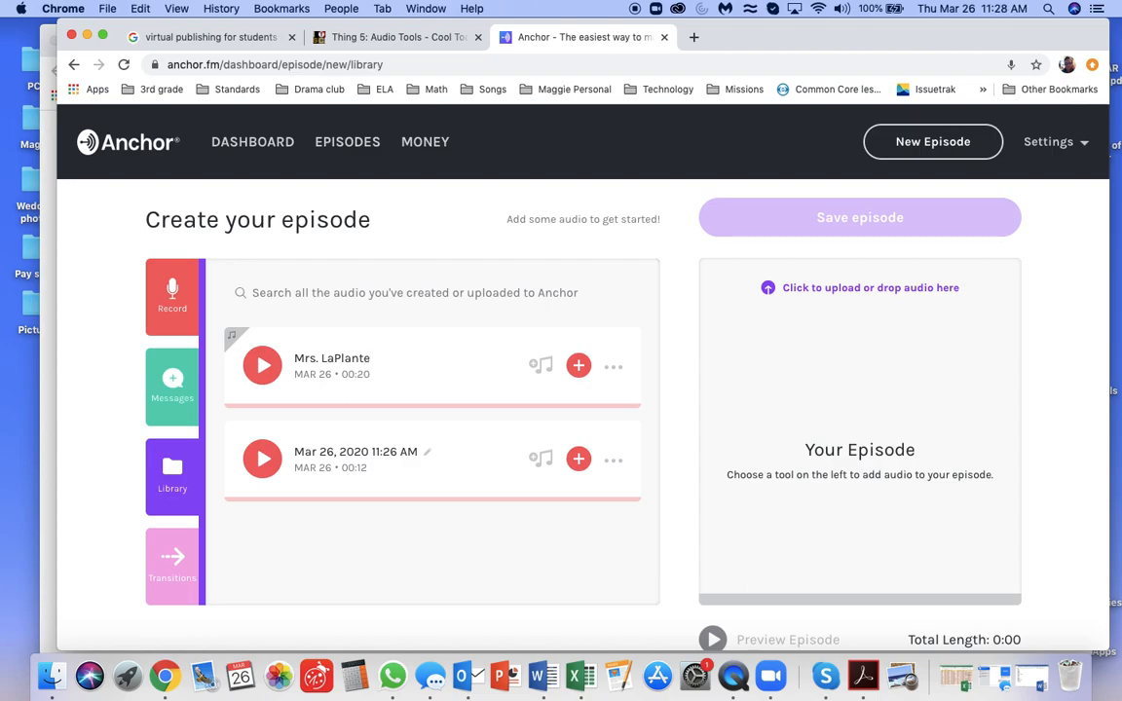
type("'s")
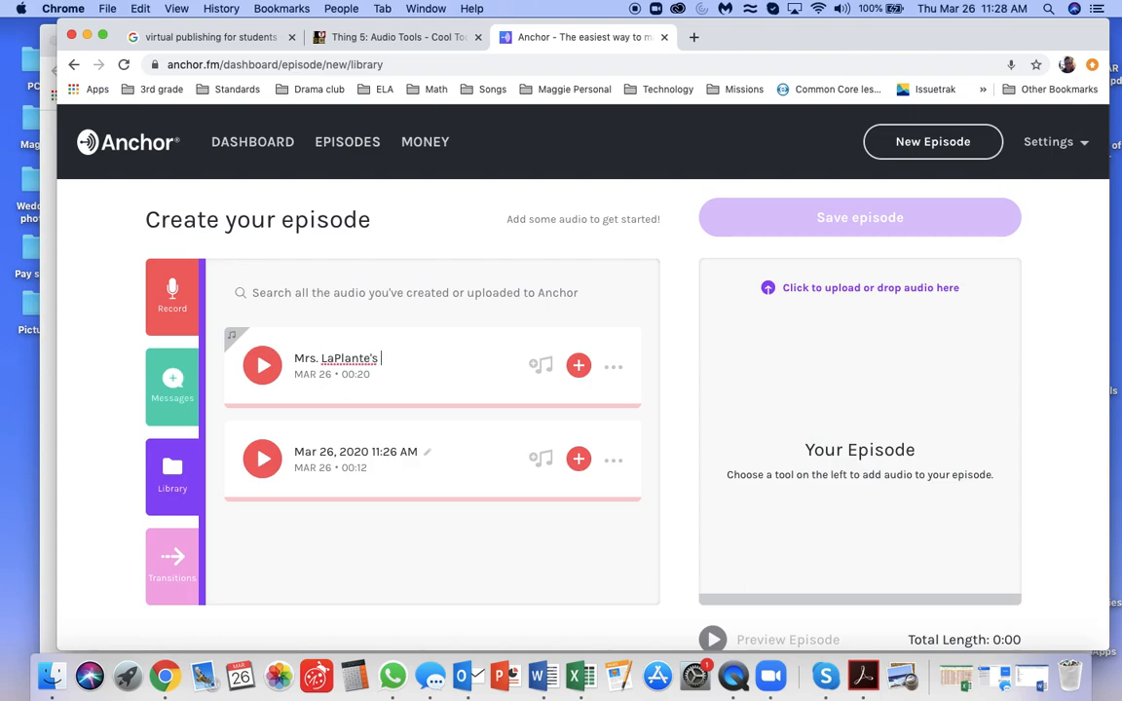
type("example")
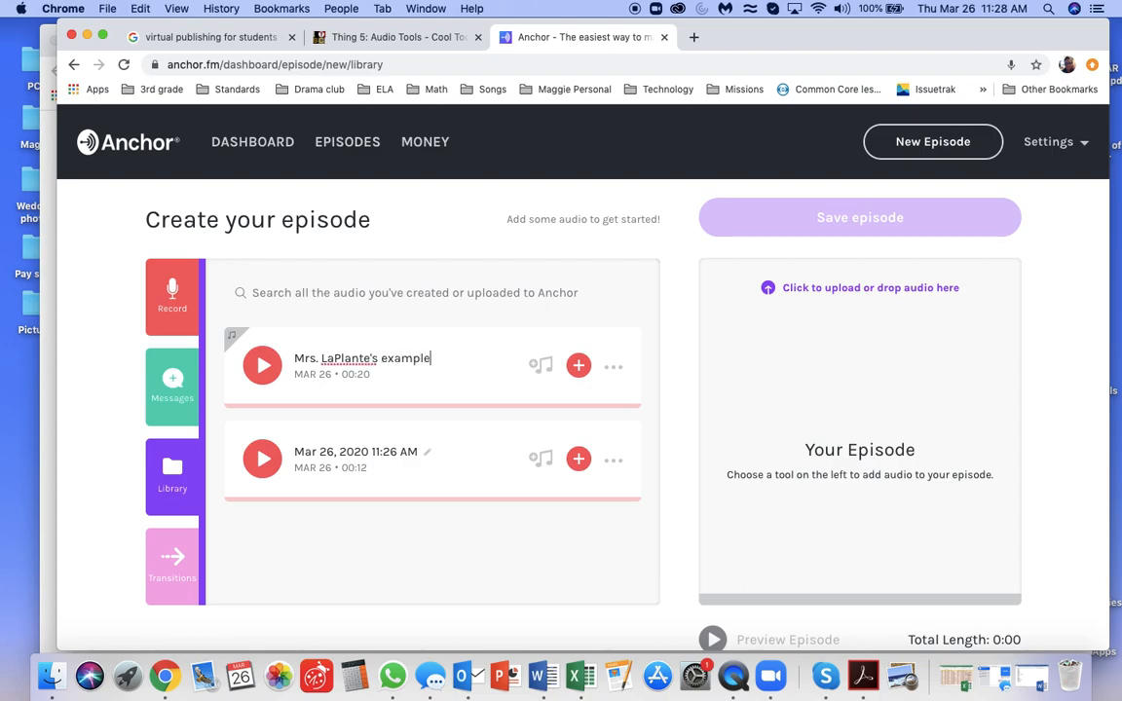
mouse_move(611, 378)
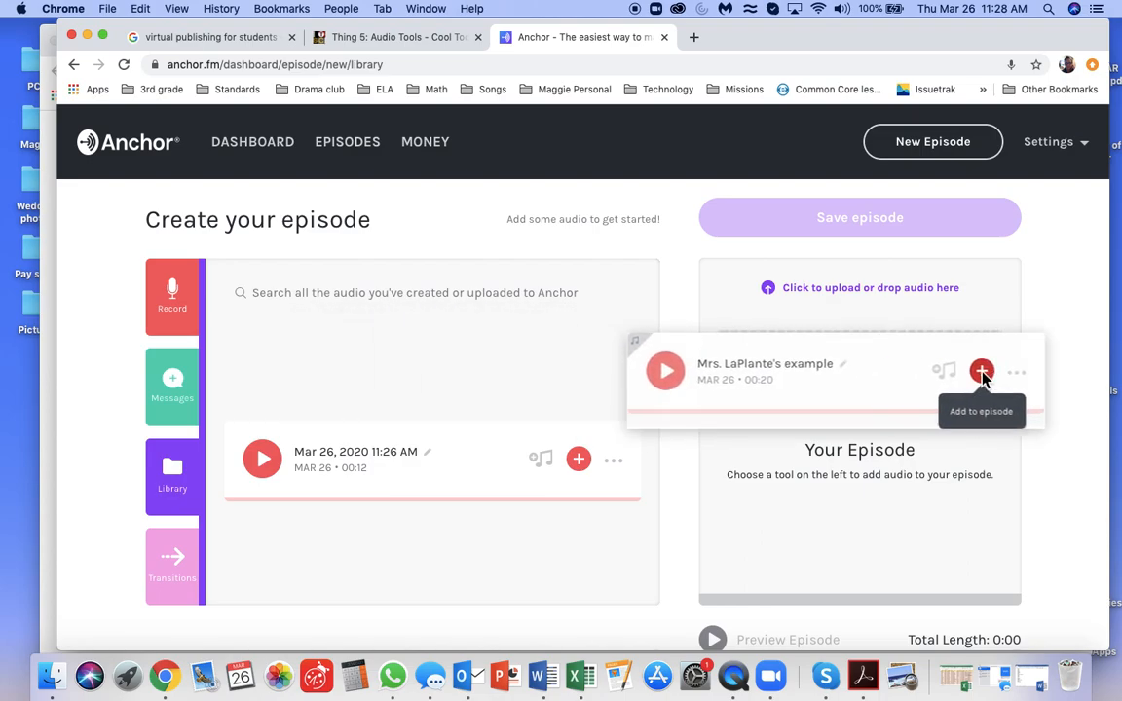
Add the renamed example clip to the episode and dismiss the sponsorship prompt.
left_click(981, 372)
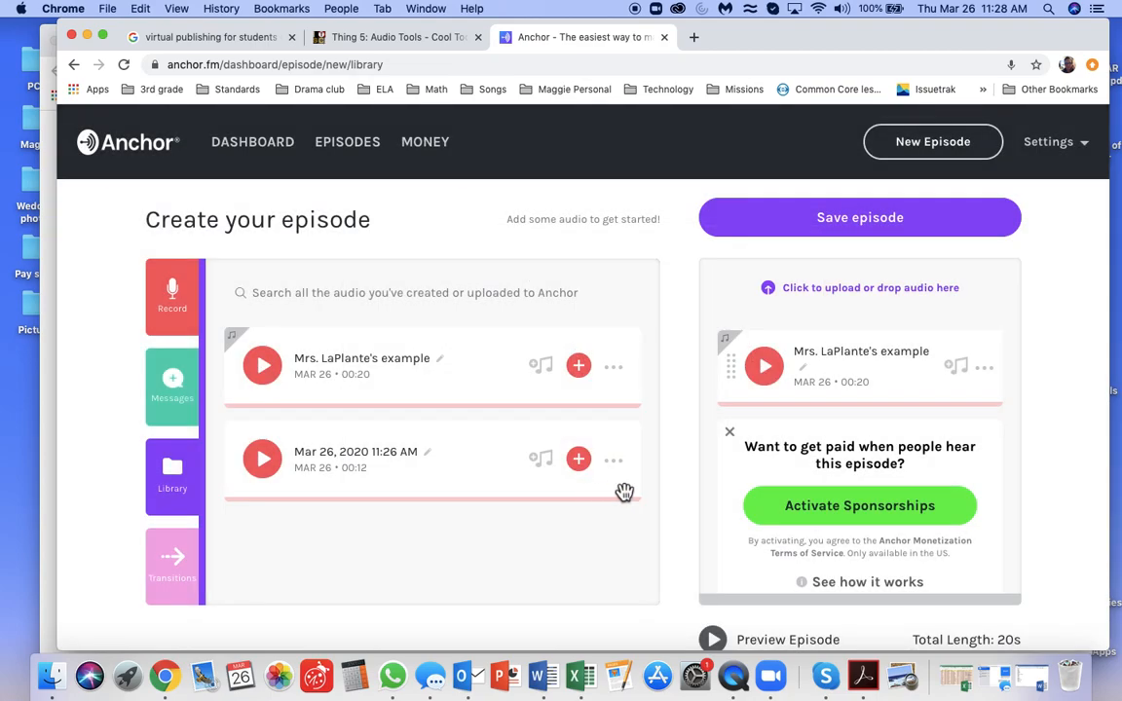
left_click(729, 432)
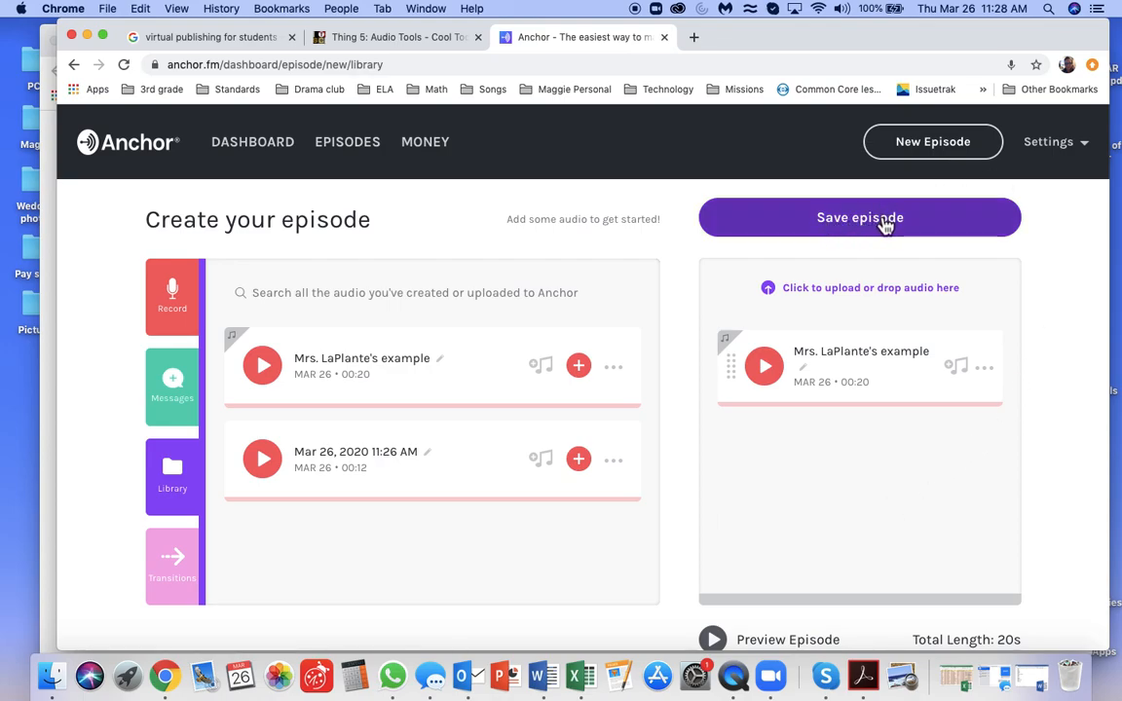
Save the episode and enter the teacher's example name as its title.
left_click(859, 217)
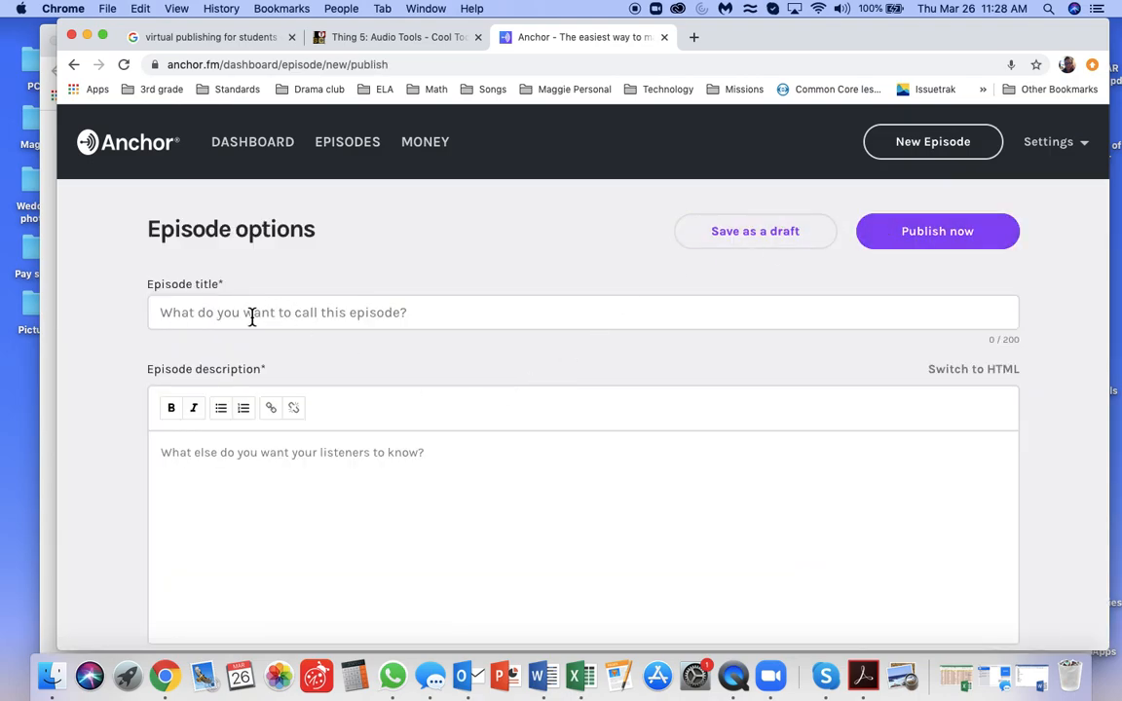
left_click(583, 312)
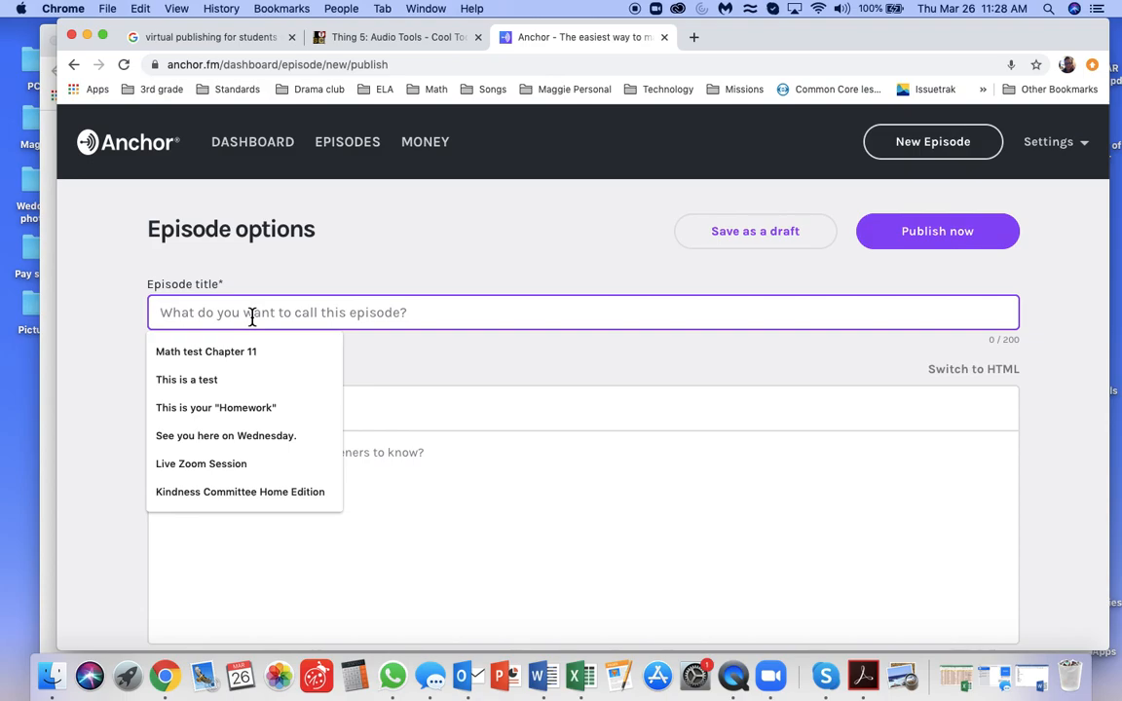
type("Mrs. LaPlante's")
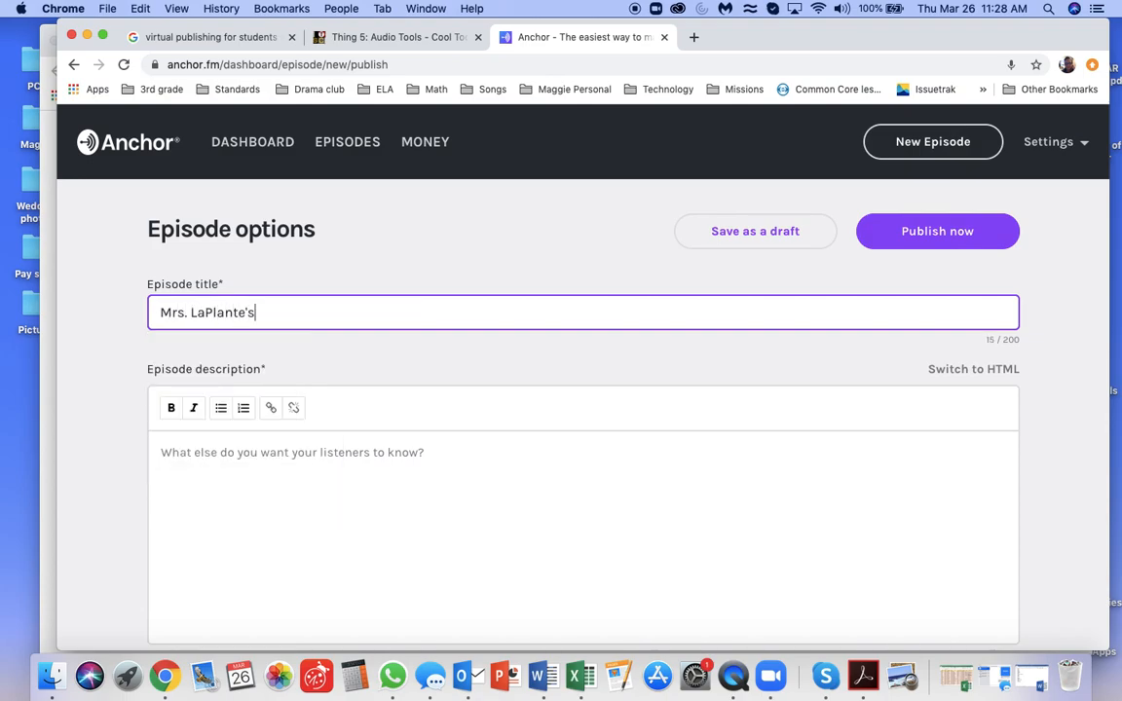
type("examp")
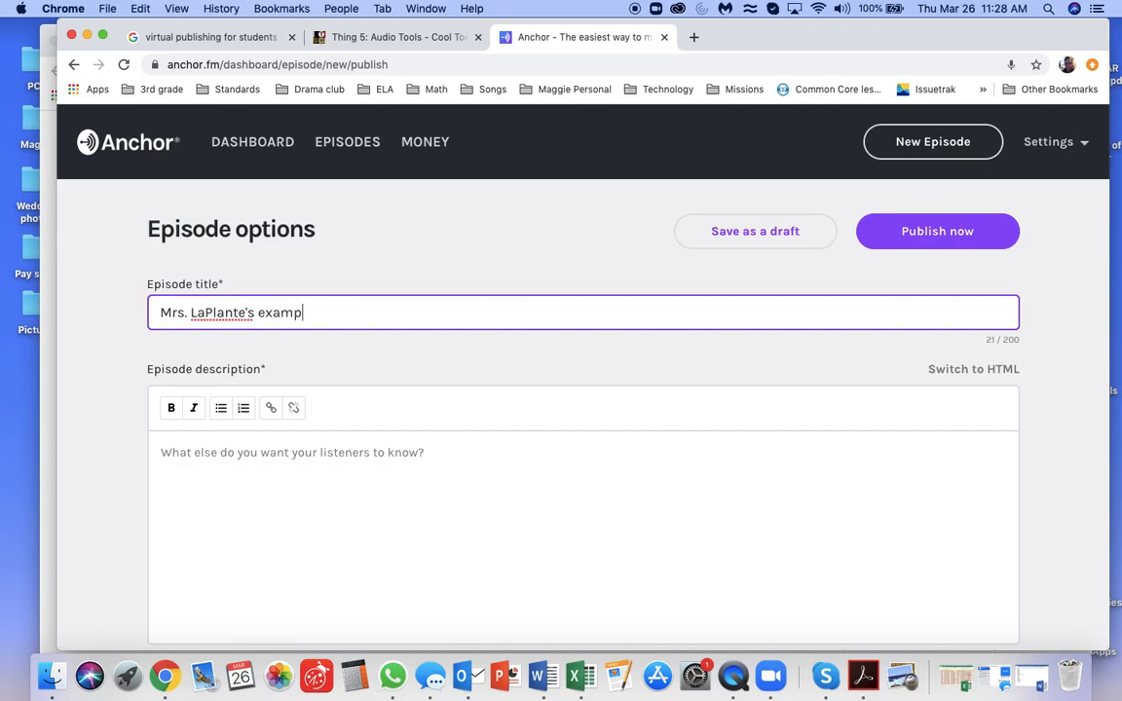
type("le")
left_click(583, 516)
type("Listen to")
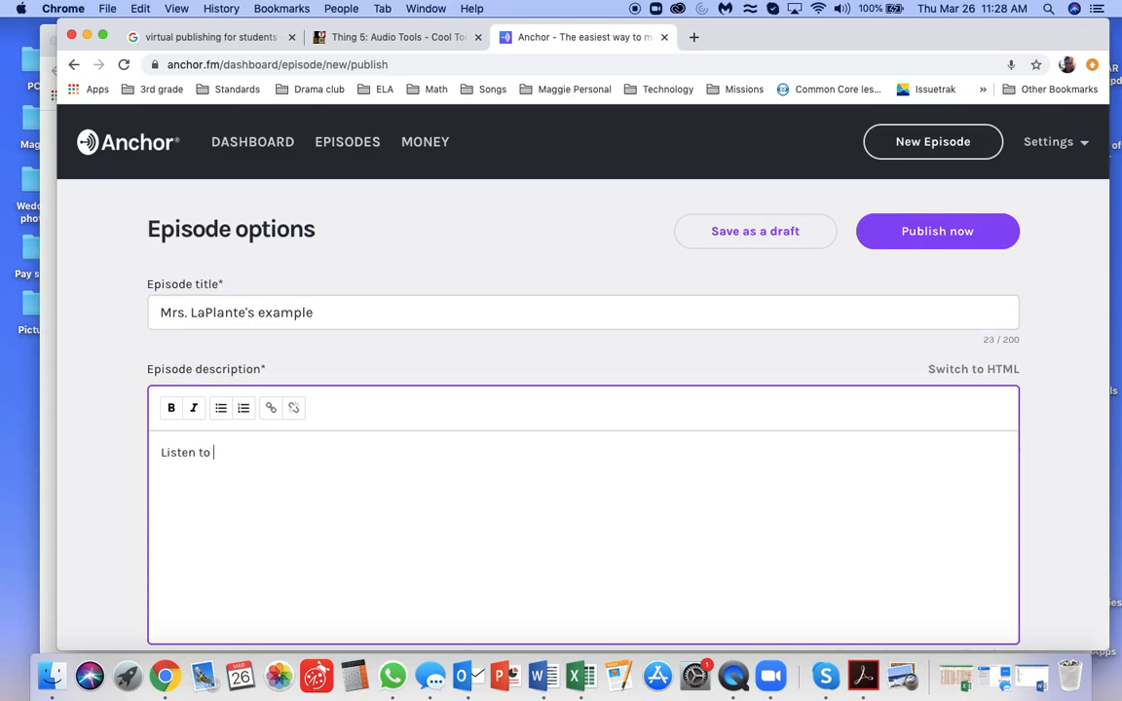
Enter a description about listening to a literary essay of Fox.
type("my li")
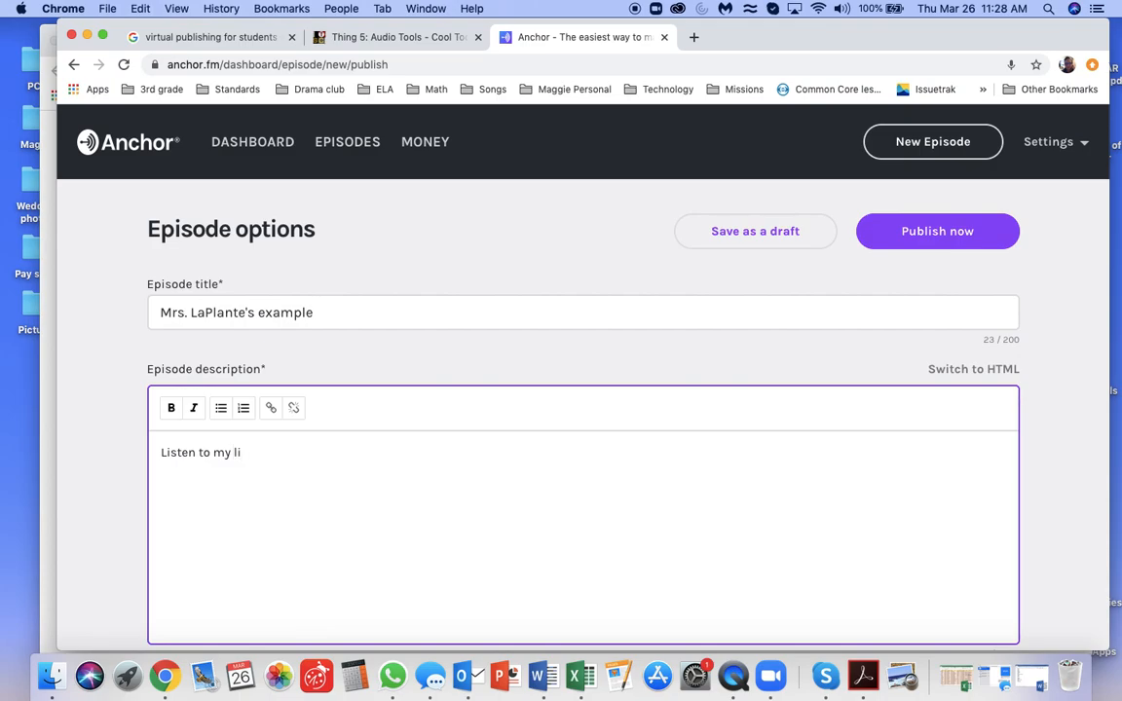
type("terary essay of")
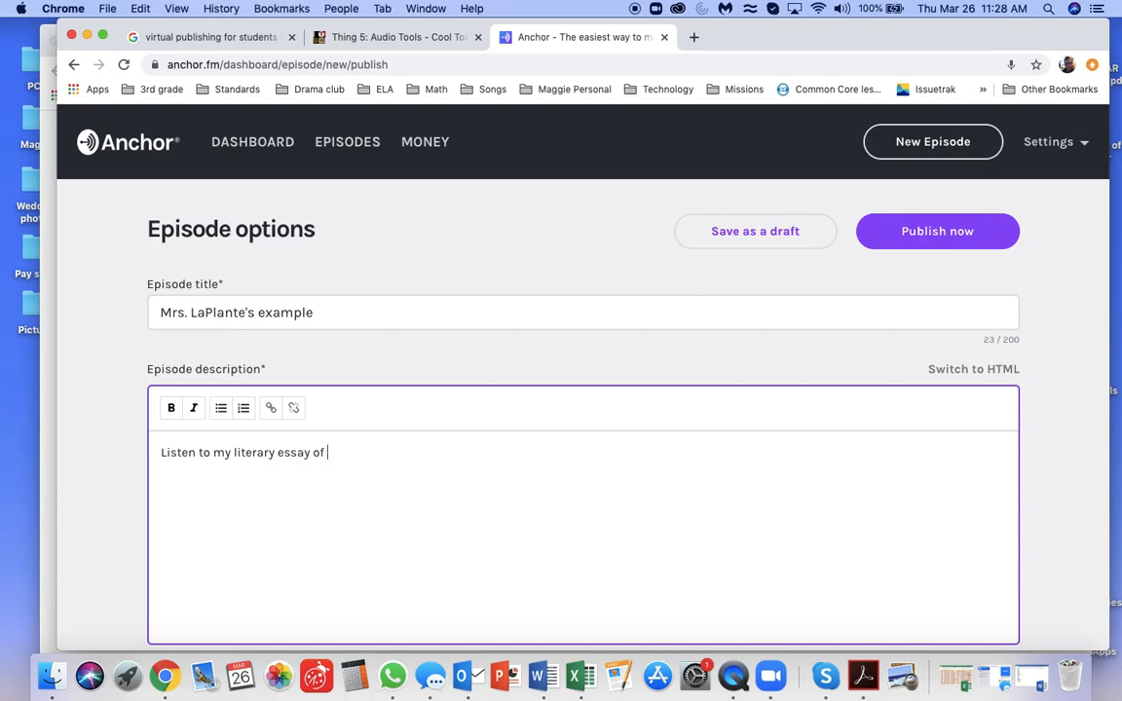
type("Fox.")
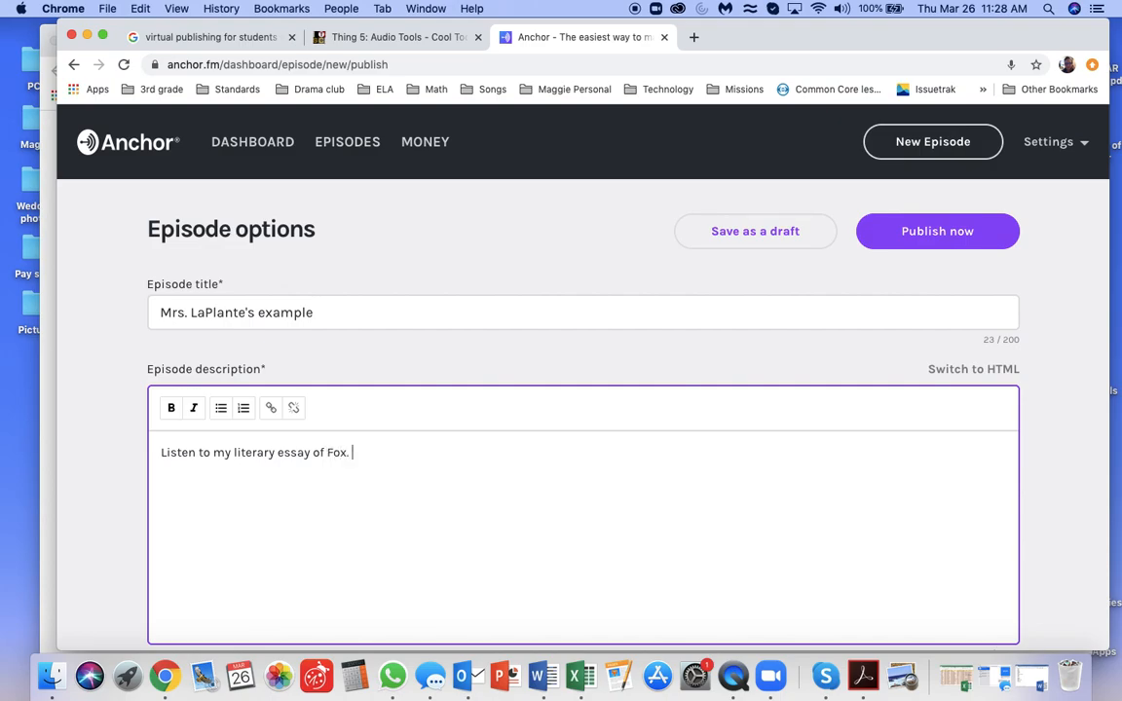
scroll("down", 3)
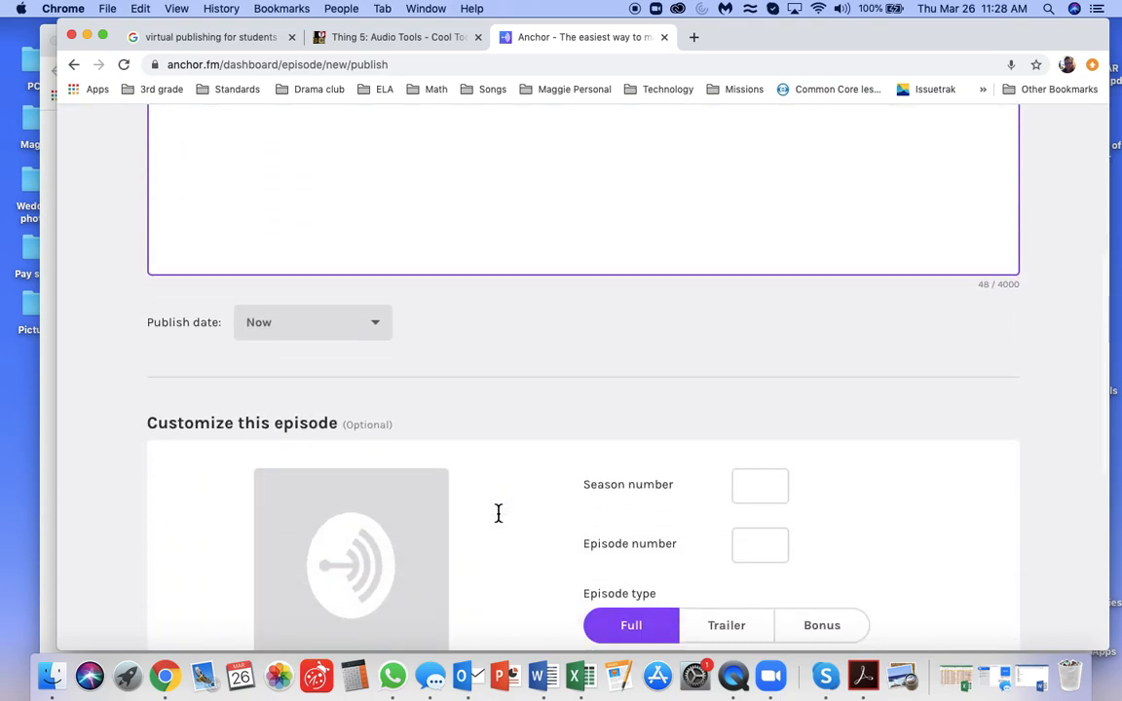
scroll("down", 3)
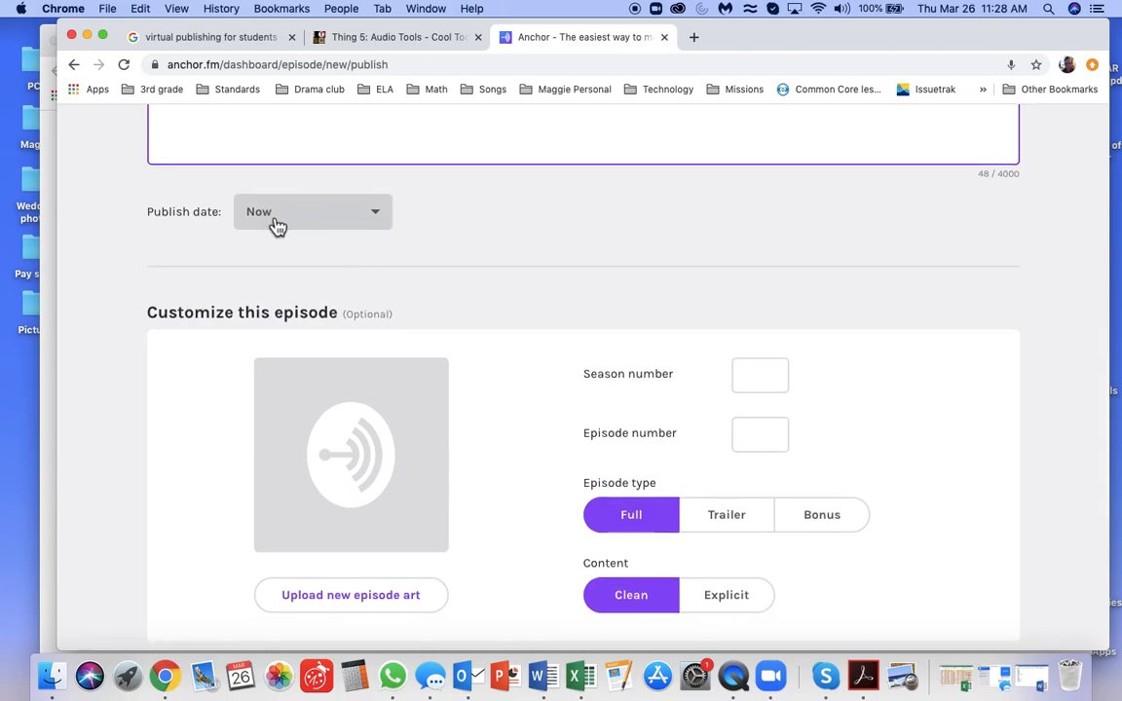
mouse_move(337, 262)
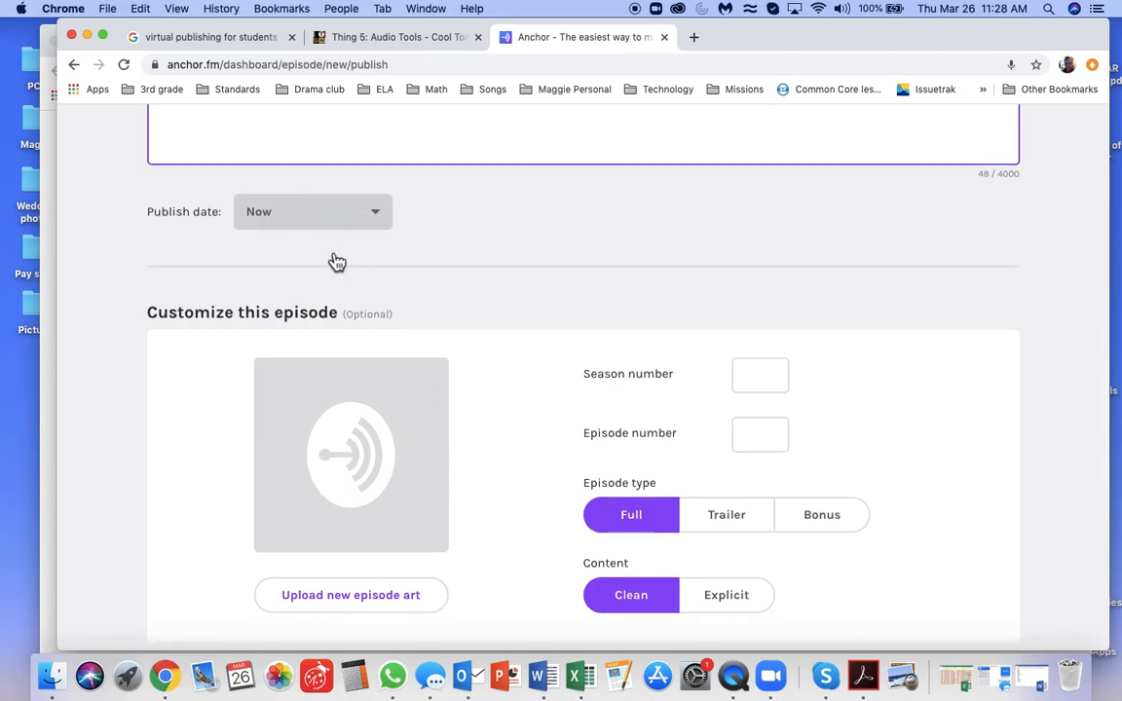
scroll("down", 3)
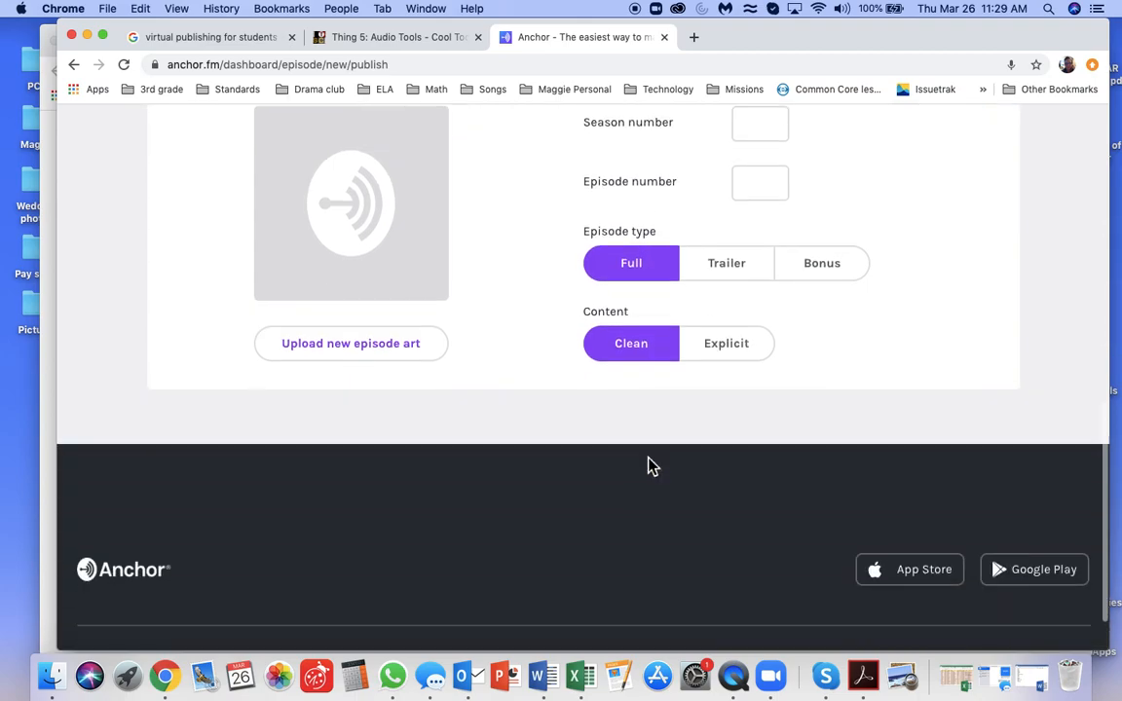
scroll("up", 3)
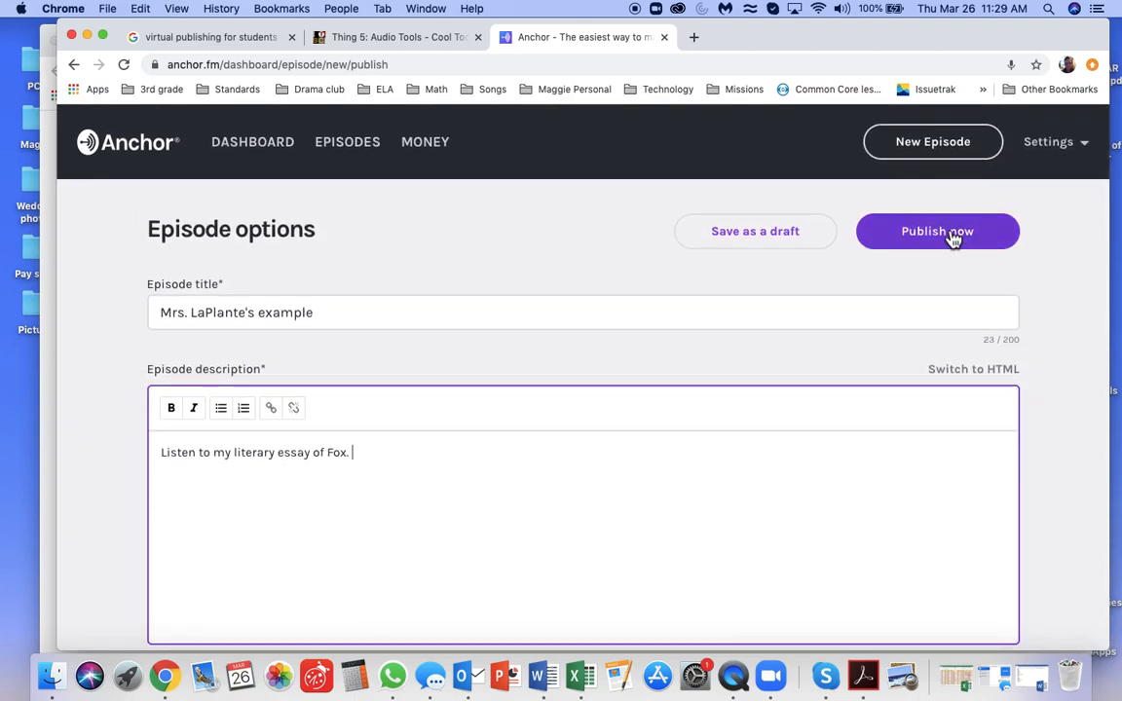
Publish the episode immediately and dismiss the podcast setup prompt.
left_click(936, 231)
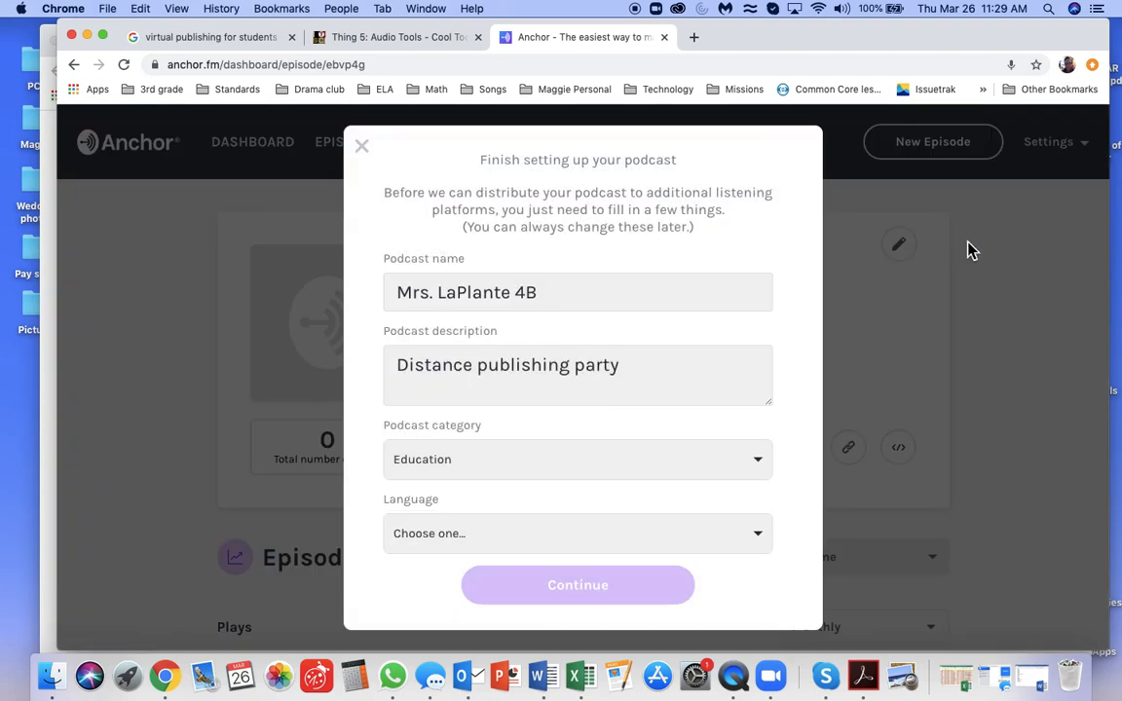
mouse_move(535, 475)
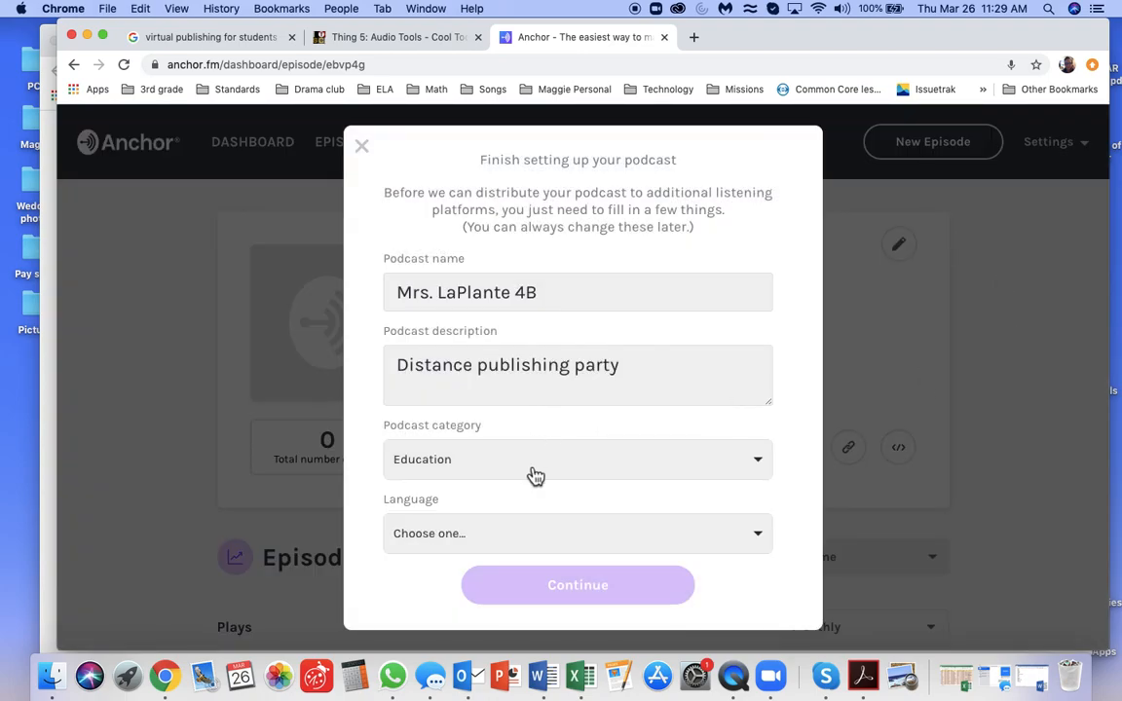
mouse_move(363, 146)
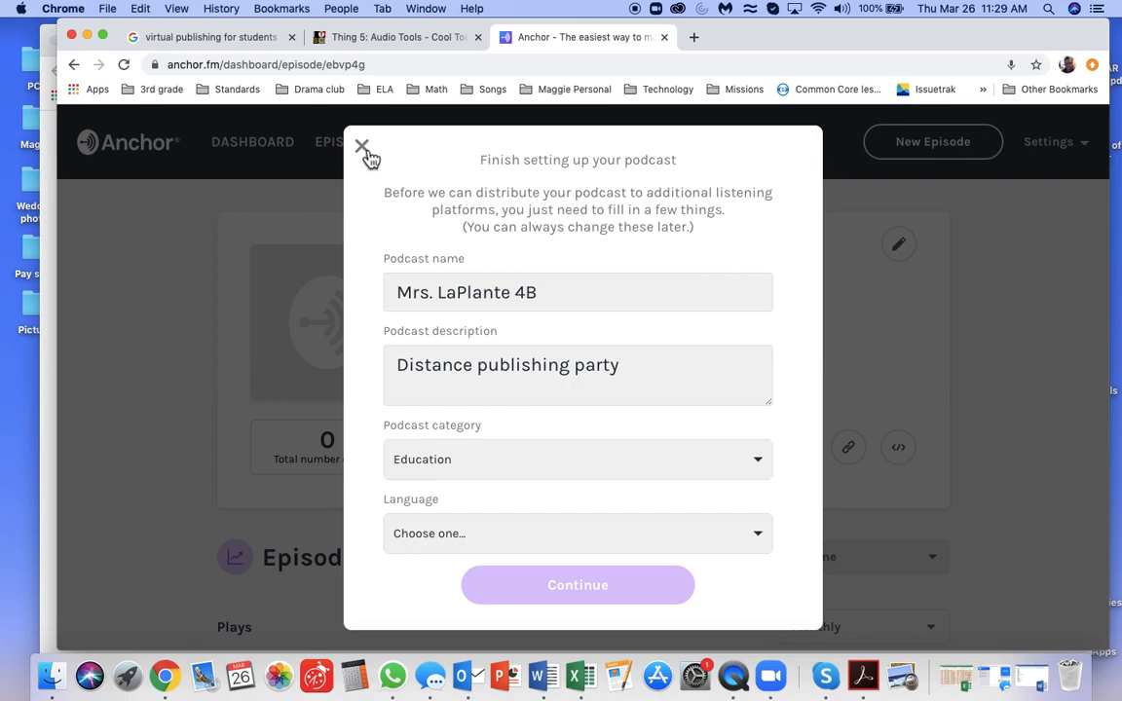
left_click(361, 147)
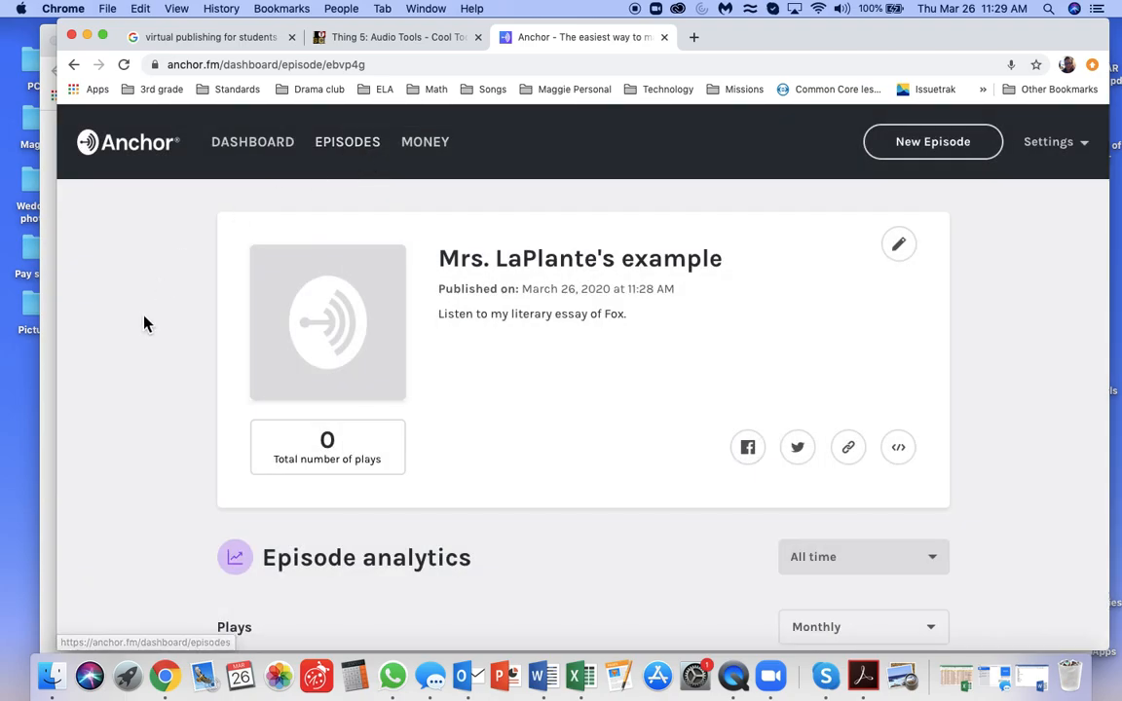